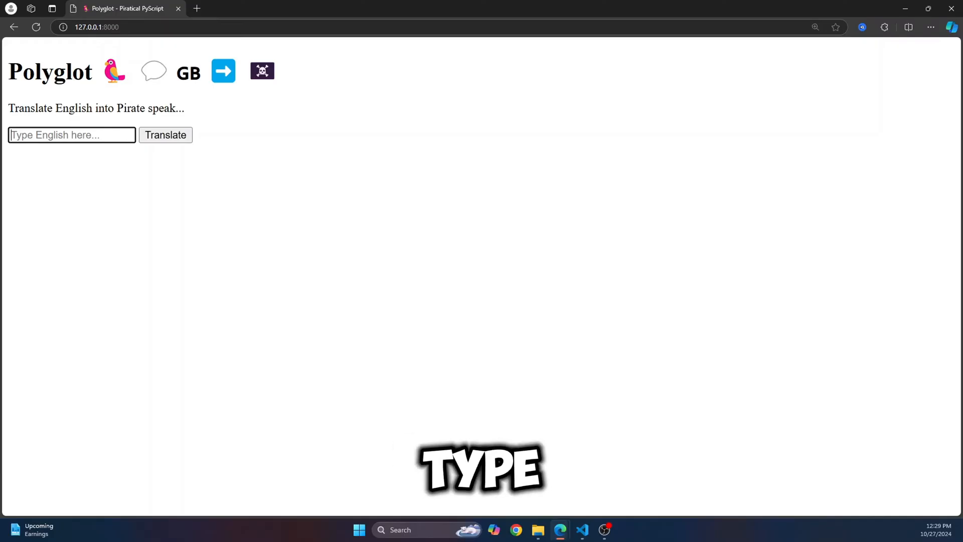
- Type the greeting 'Hello, how a…' into the Polyglot pirate translator text box
type("Hello, how a")
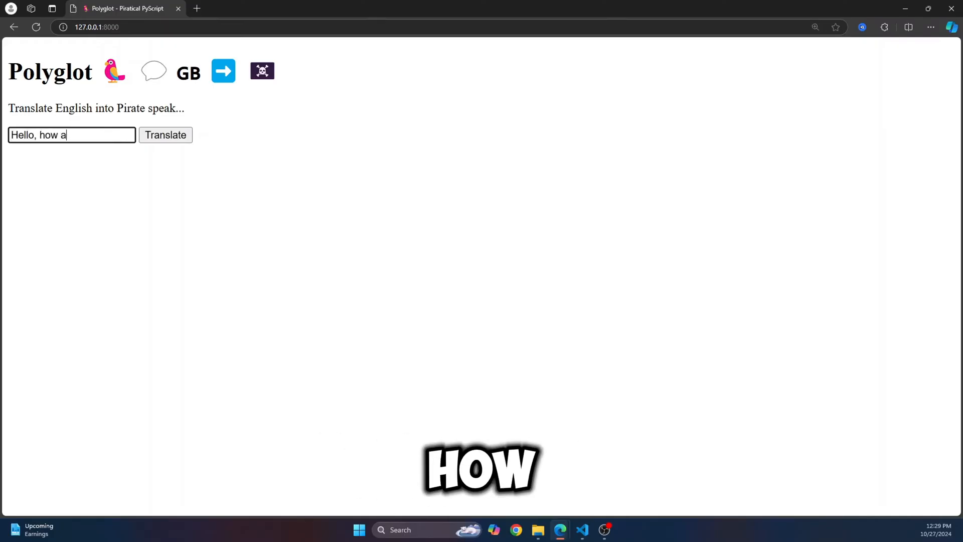
left_click(165, 134)
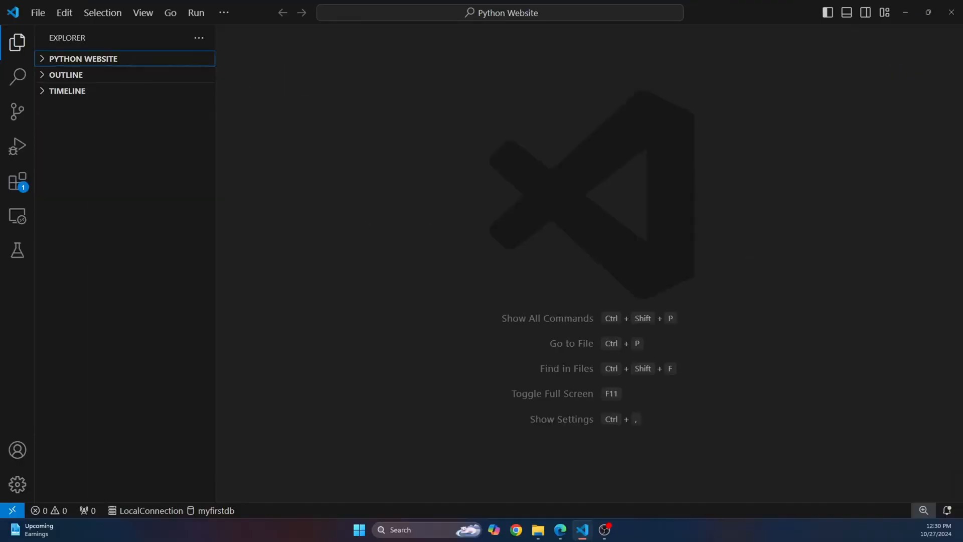
- Create index.html with an html/head/body skeleton titled 'Python Website'
left_click(83, 58)
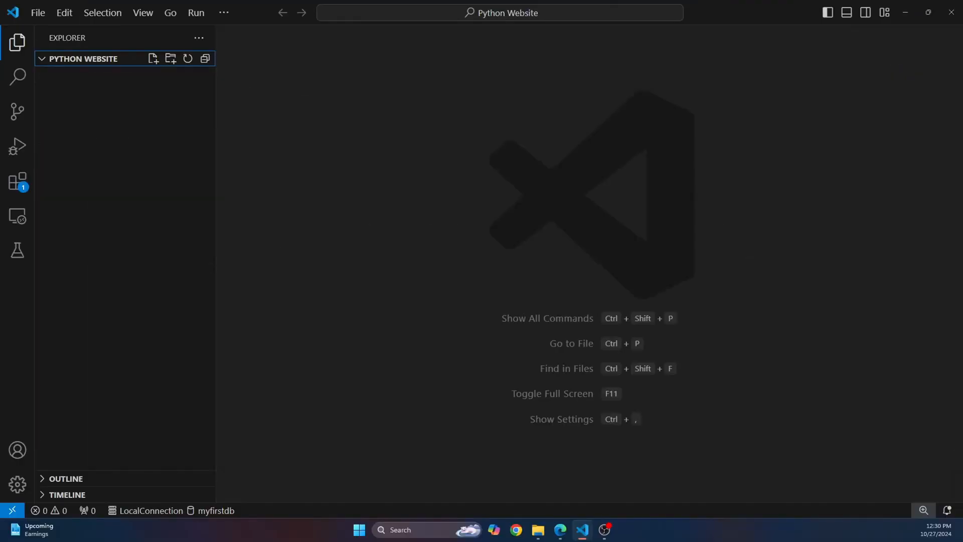
type("index.html")
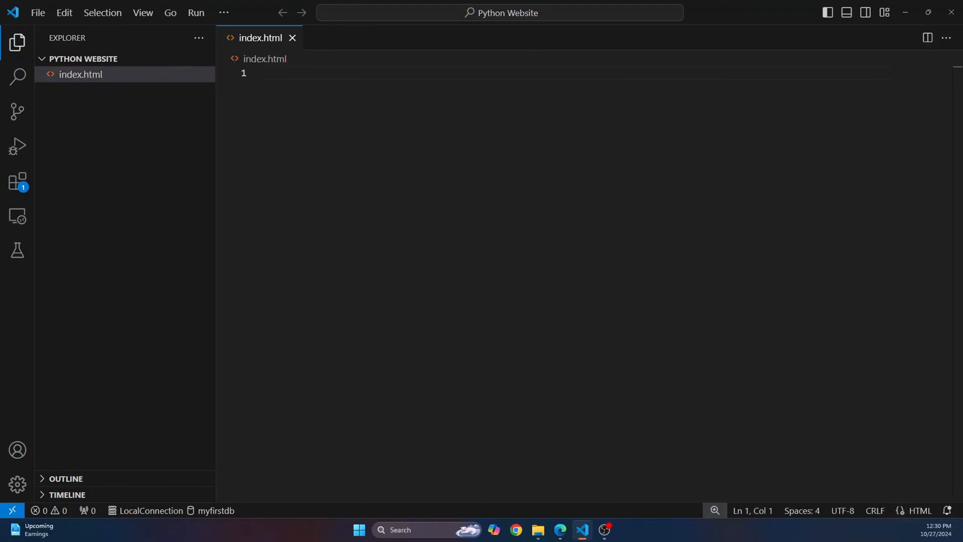
type("<body>")
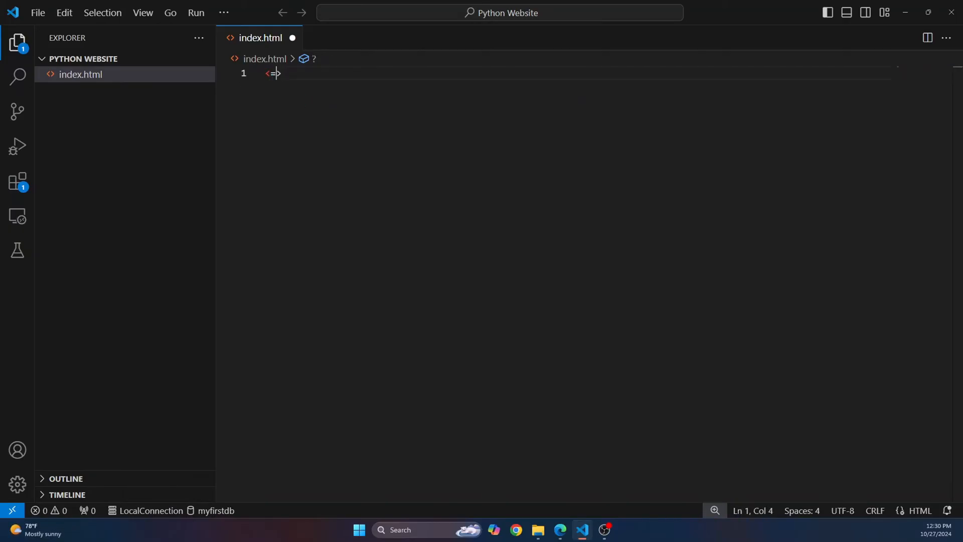
type("html")
type("Python Website")
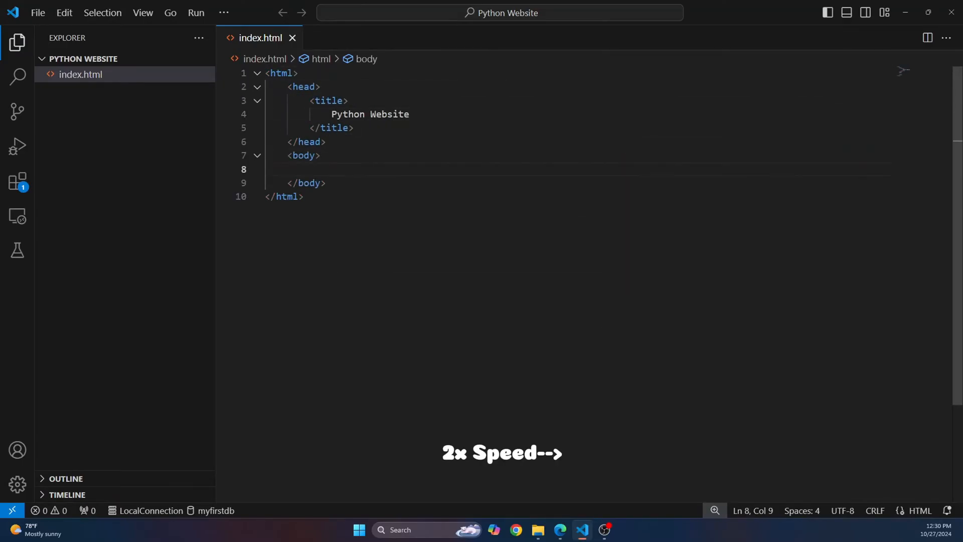
key("ctrl+a")
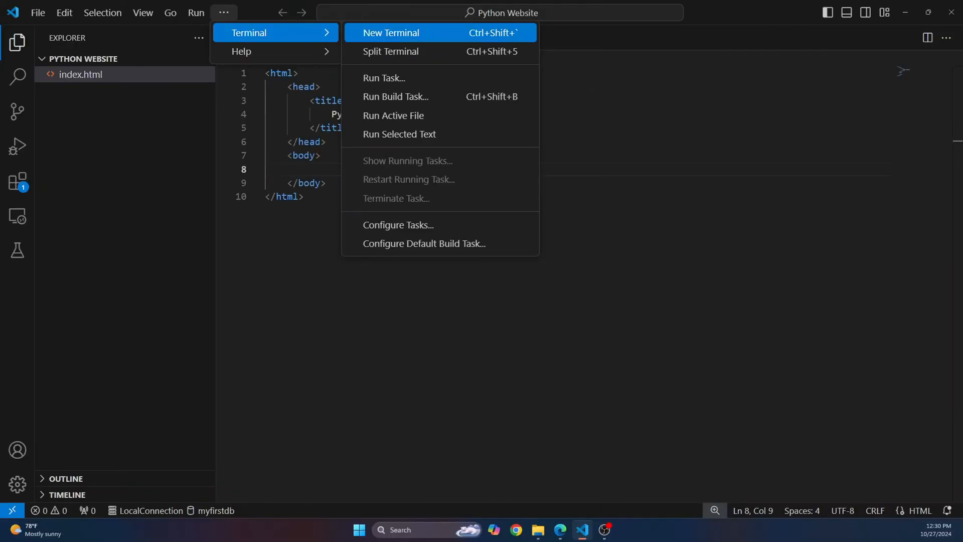
- Run pip install pyscript in a new terminal, then start a main.py file
left_click(390, 33)
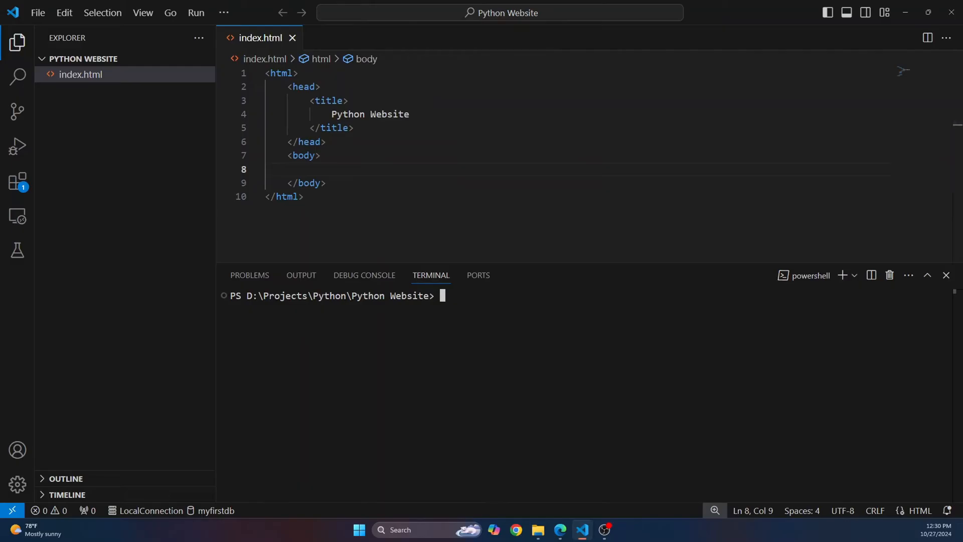
type("pip install py")
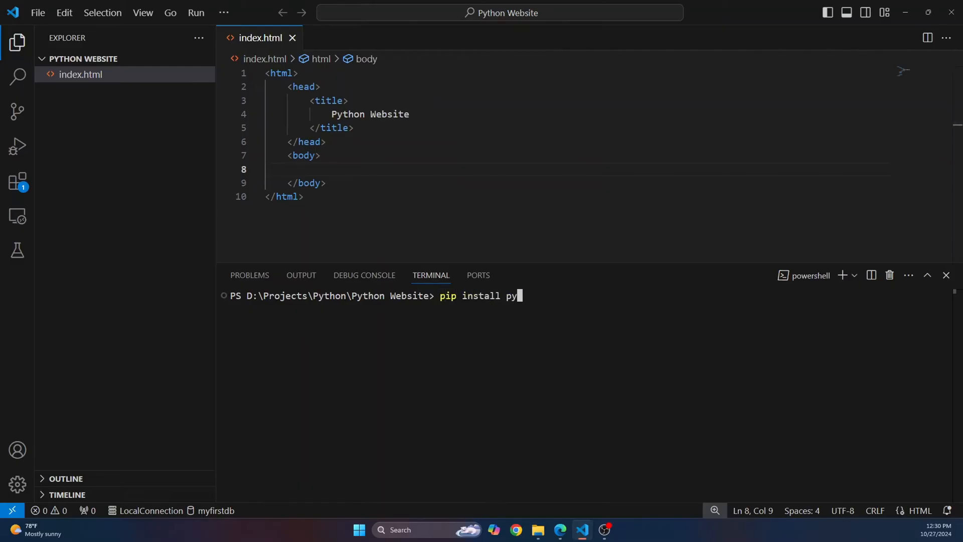
type("script")
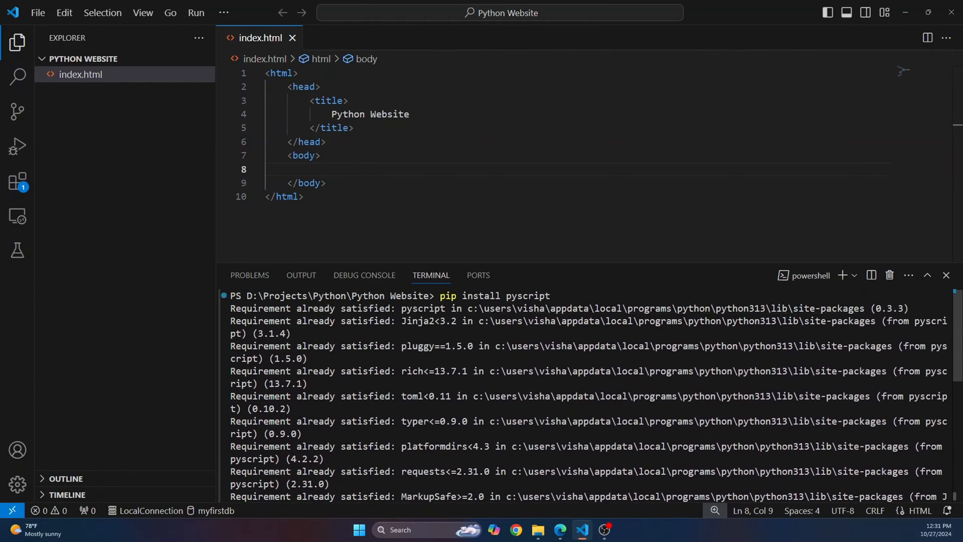
double_click(527, 295)
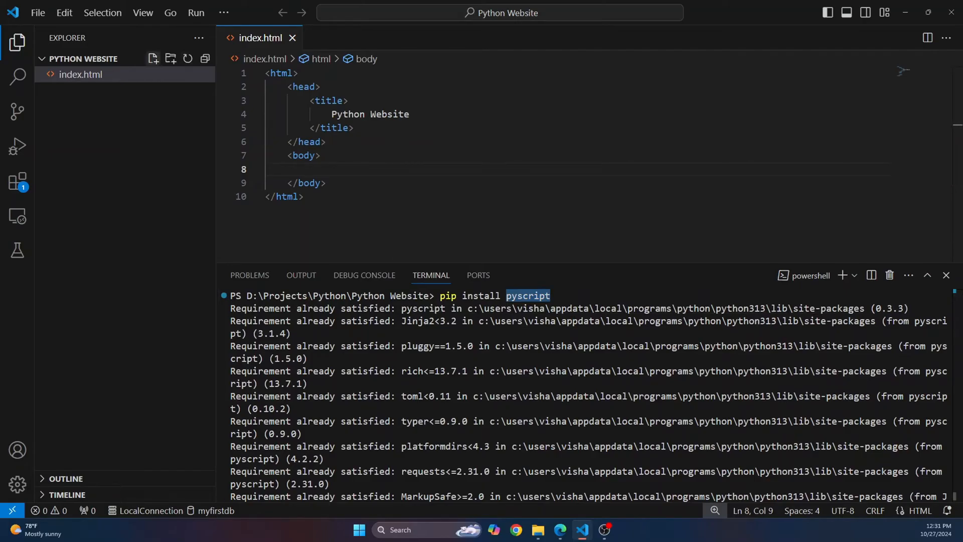
type("main.py")
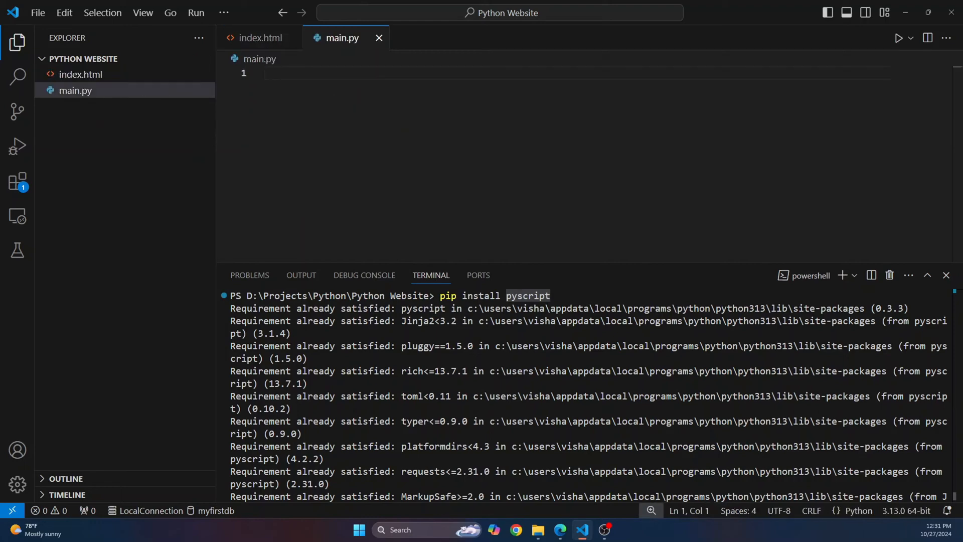
- Write print("Hello World, From The Web") in main.py
type("print()")
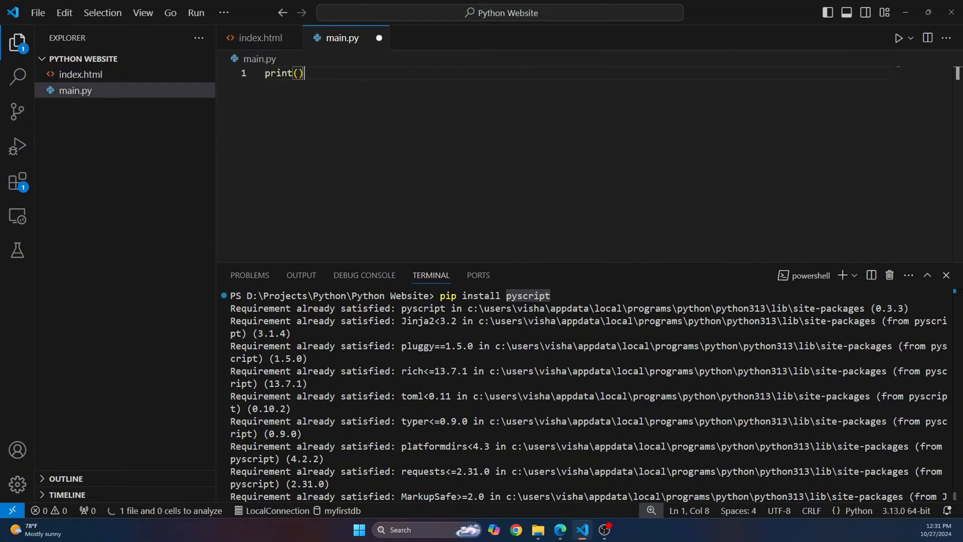
type("\"\"")
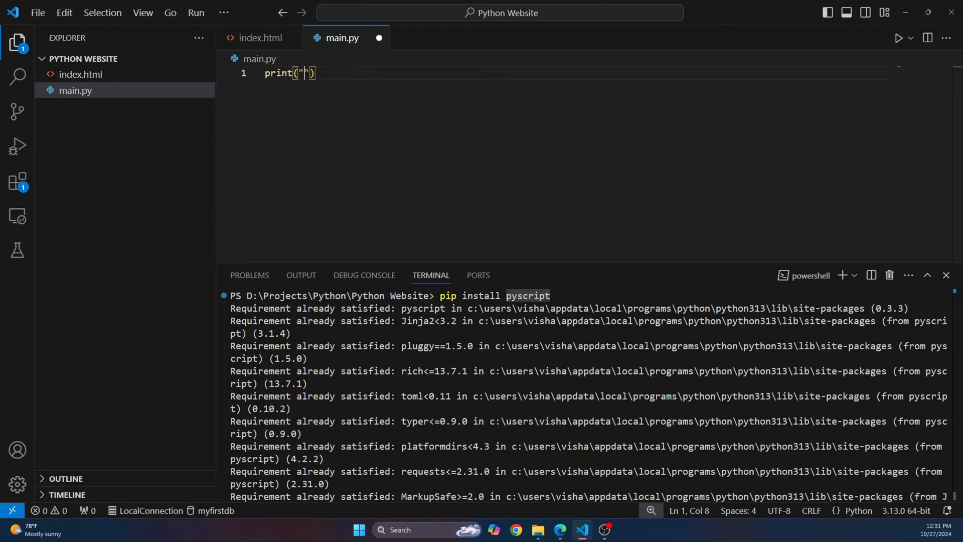
type("Hello World, F")
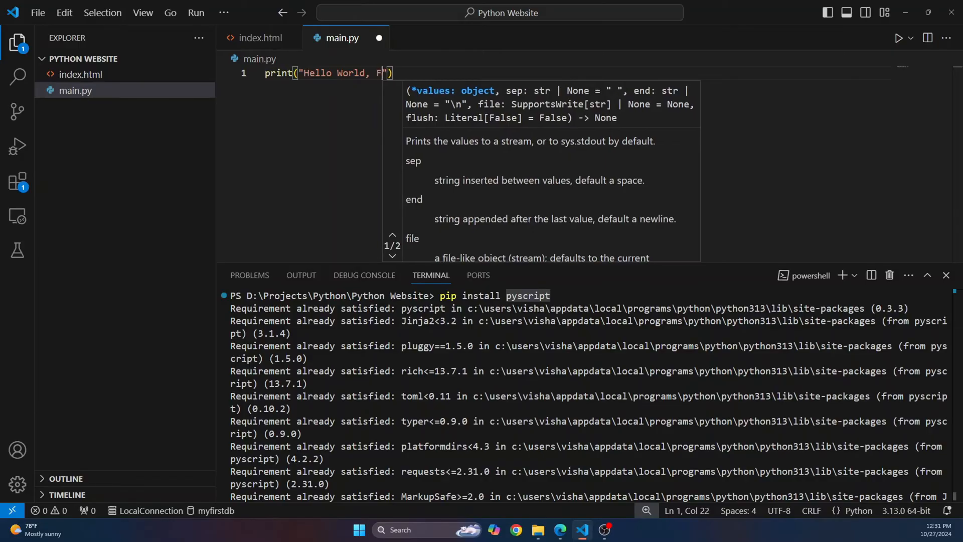
type("rom THe Web")
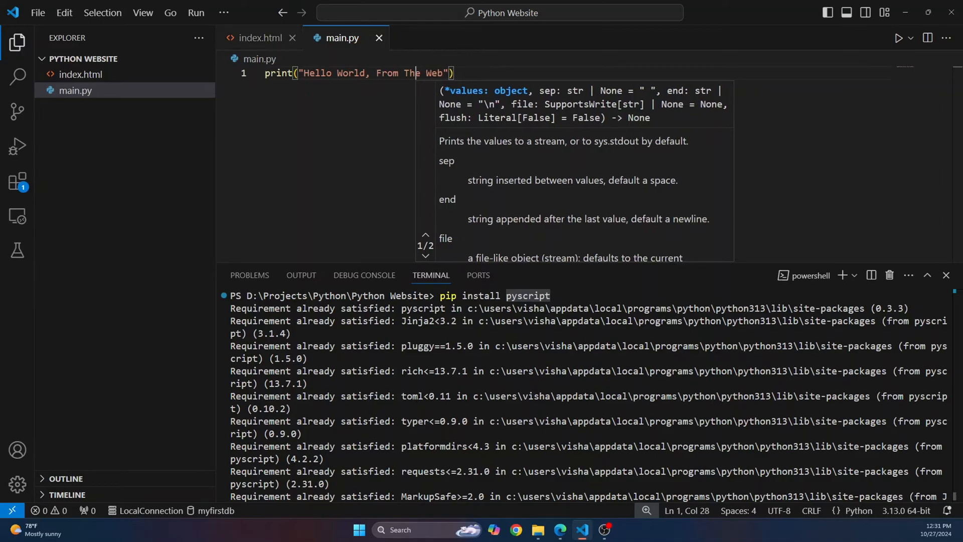
- Paste the PyScript 2024.10.1 core.css link and core.js module script into index.html's head
left_click(261, 38)
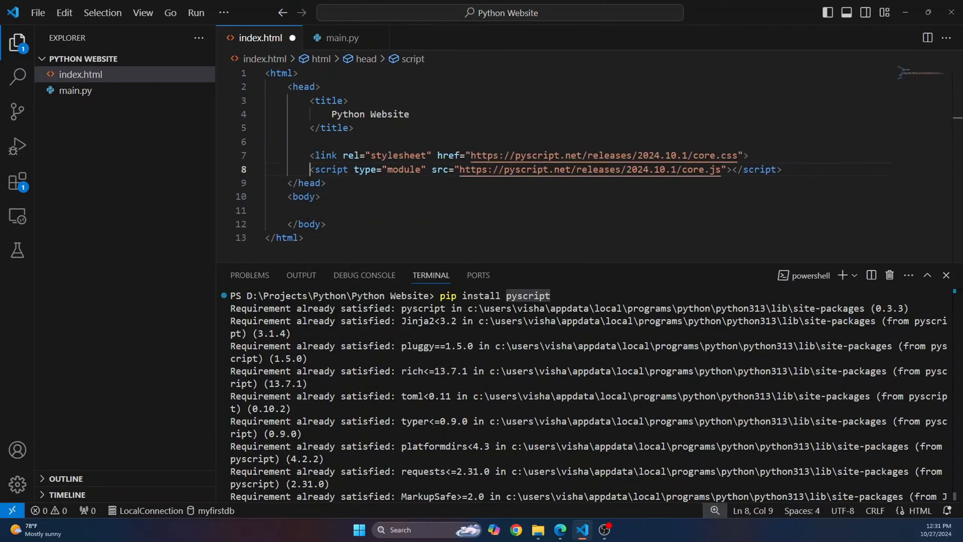
double_click(521, 169)
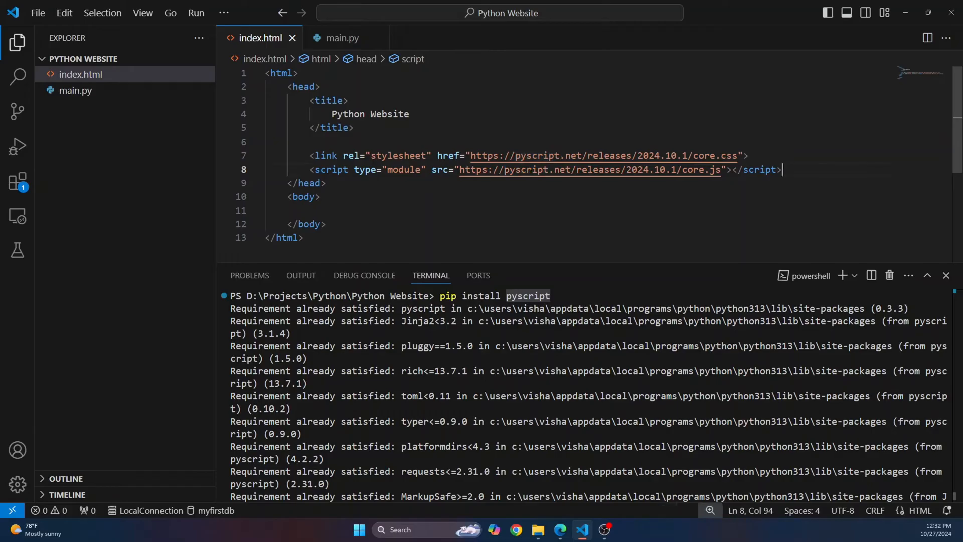
left_click_drag(310, 156, 783, 170)
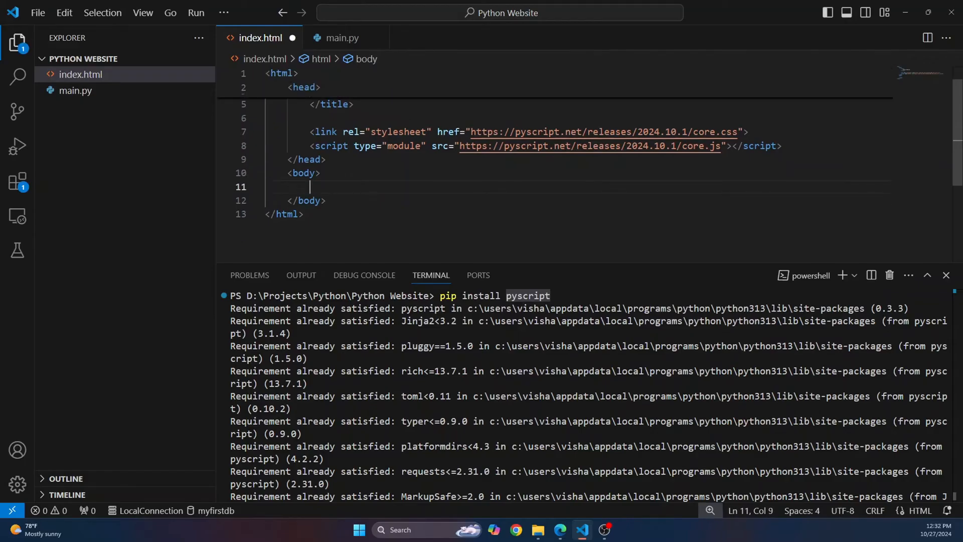
- Add <py-script src="main.py"/> inside the body of index.html and save
type("<")
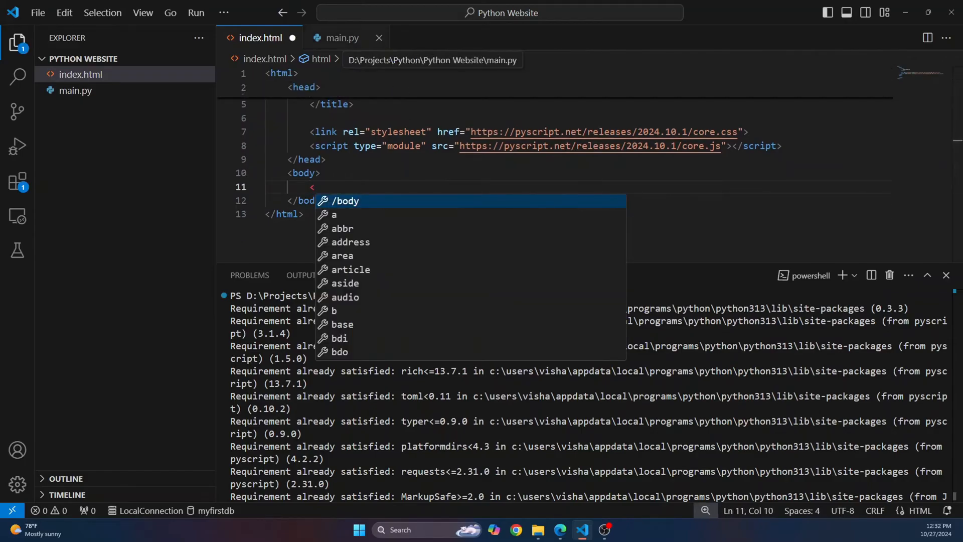
type("py-")
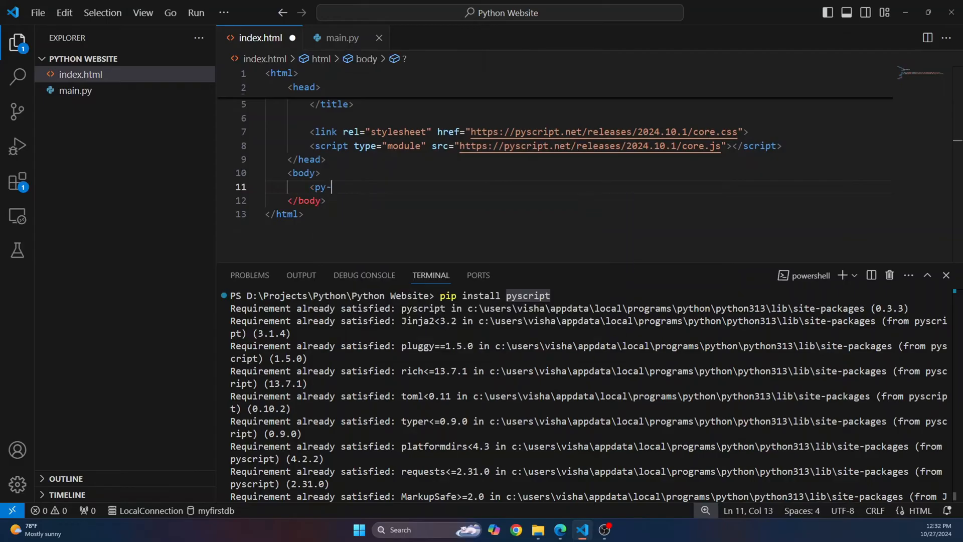
type("script src=\"")
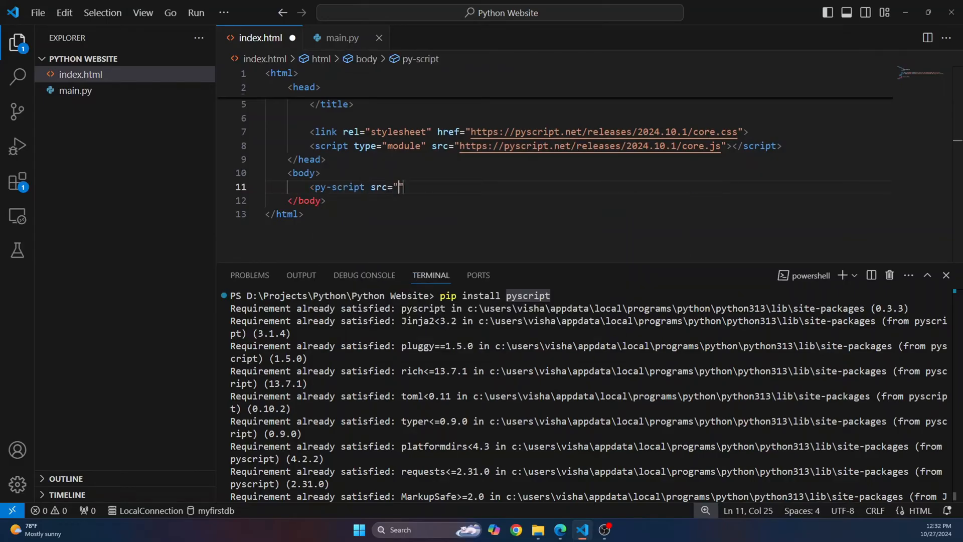
type("main.py")
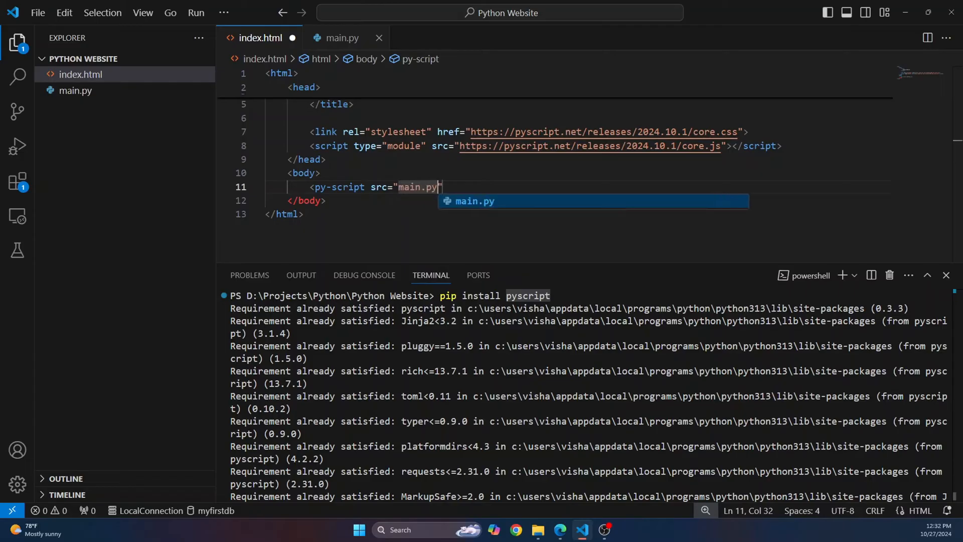
type("/>")
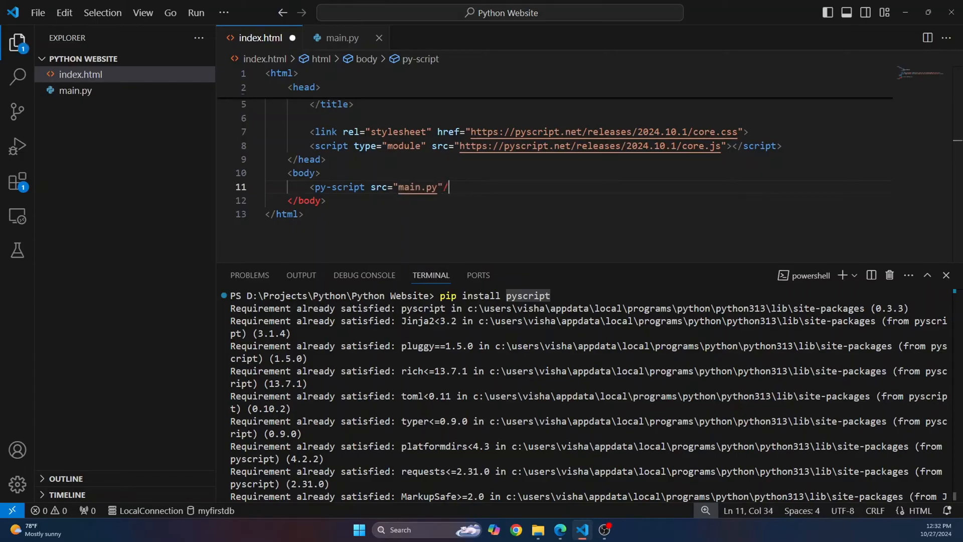
type(">")
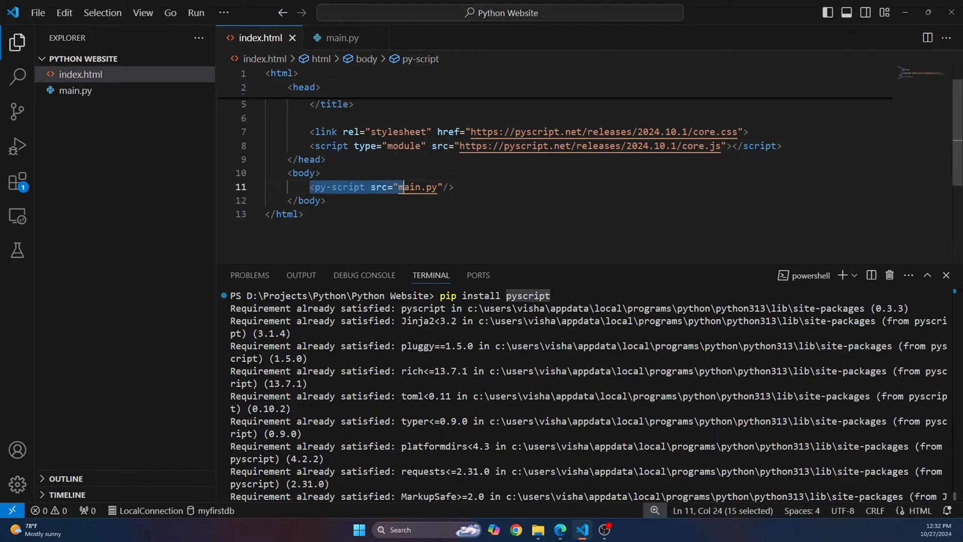
left_click_drag(400, 186, 454, 187)
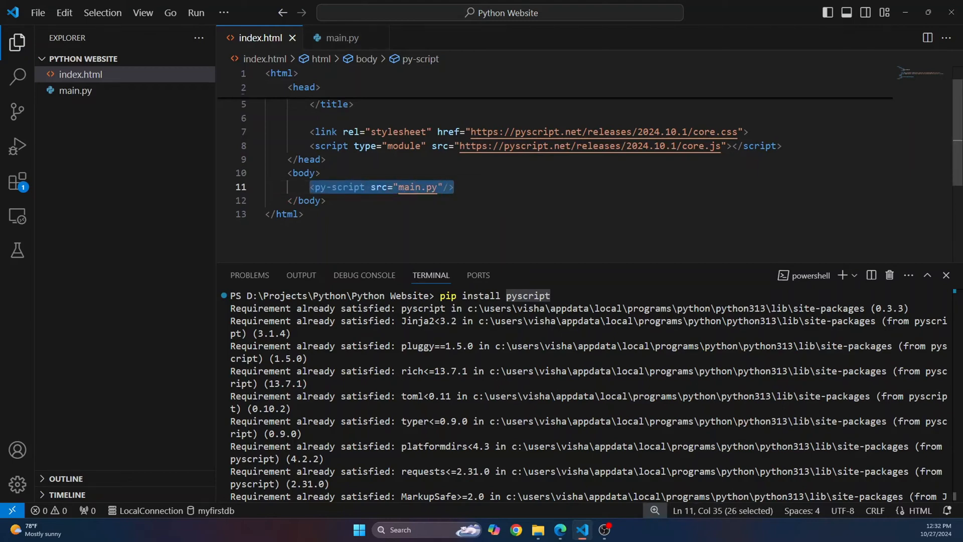
left_click(342, 38)
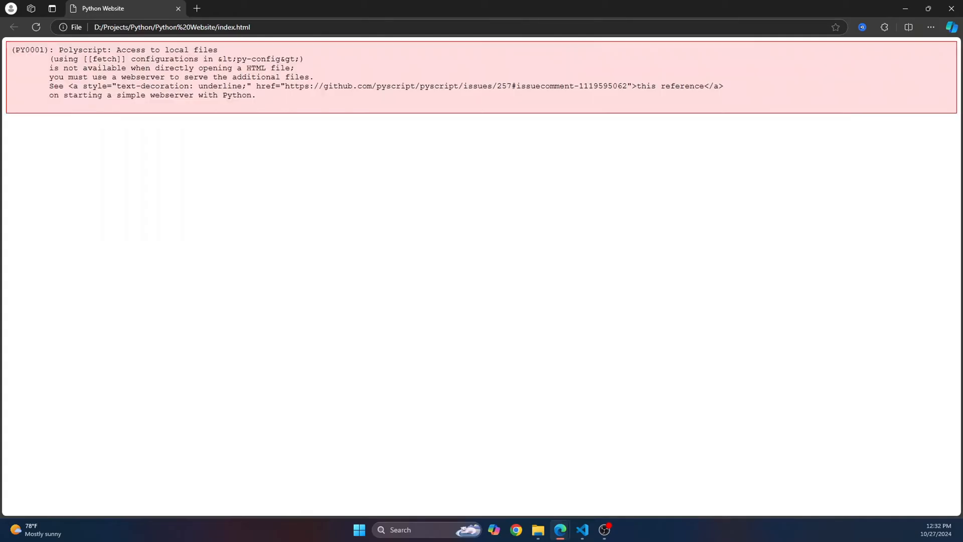
- Open index.html from disk in Edge, showing the PY0001 webserver-required error
left_click(172, 27)
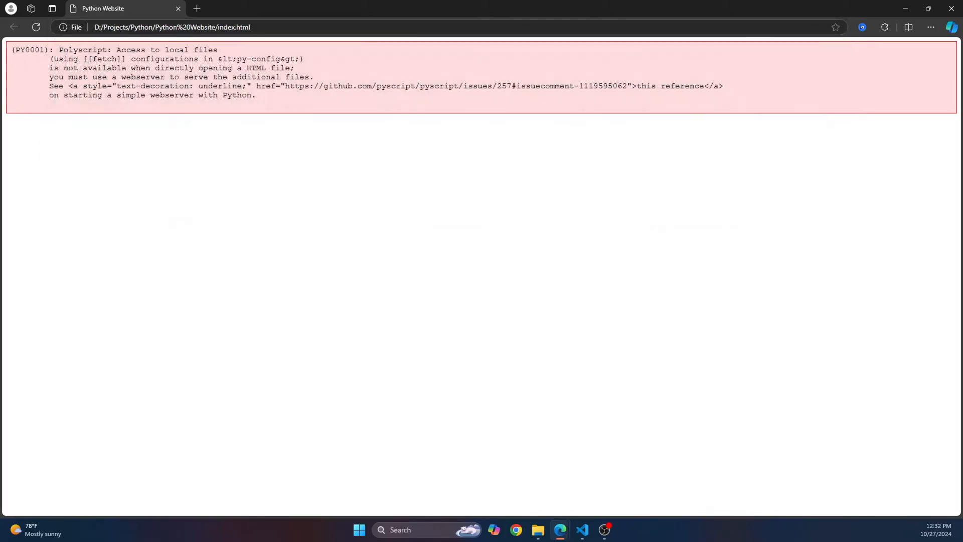
left_click(582, 530)
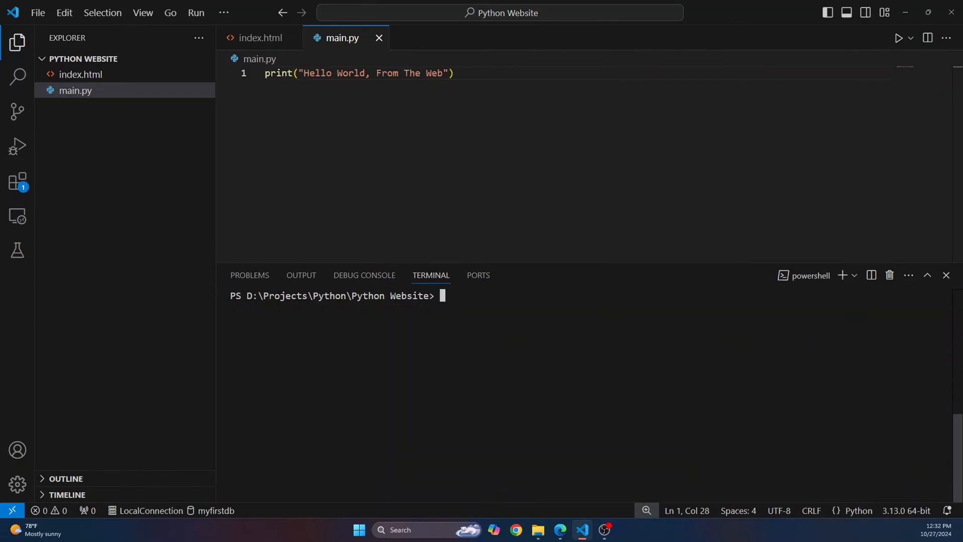
- Start python -m http.server, stop the port 8000 server, and rerun it on port 3000
type("python -")
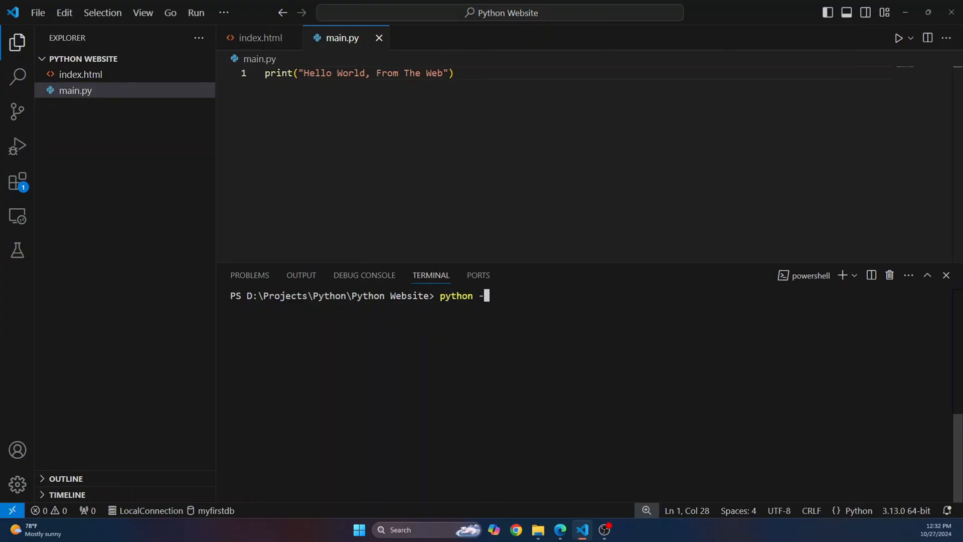
type("m http.server")
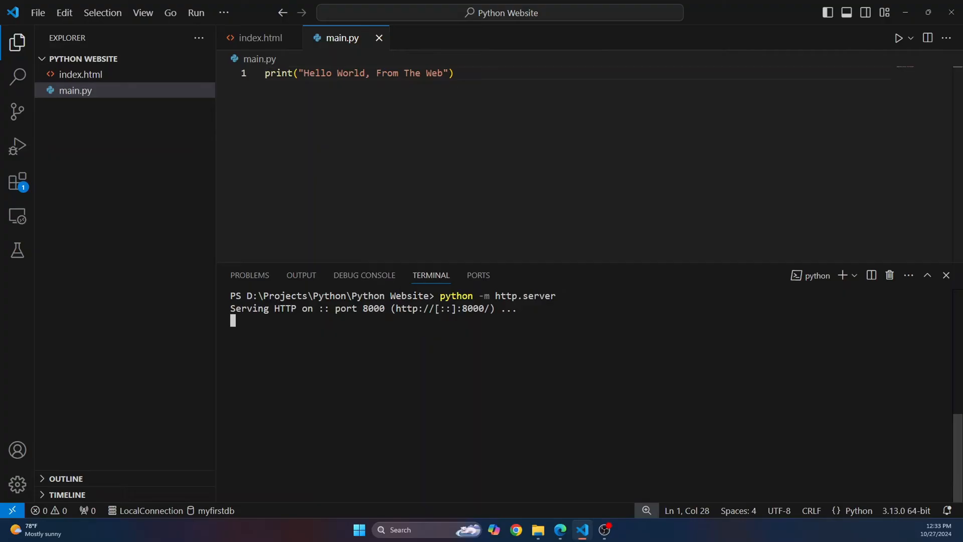
key("Ctrl+c")
type("python -m http.server 3000")
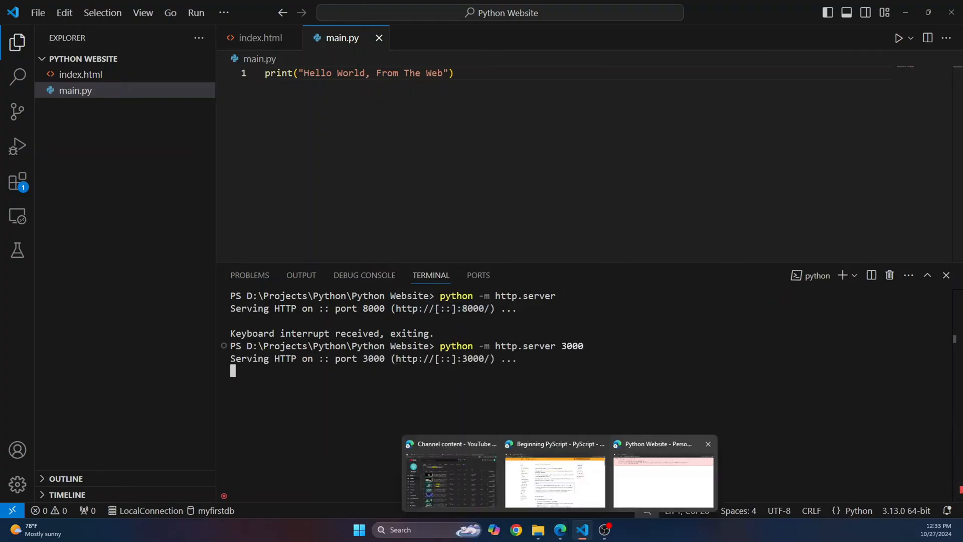
- Load the page in Edge from 127.0.0.1:3000 instead of port 8000
left_click(662, 480)
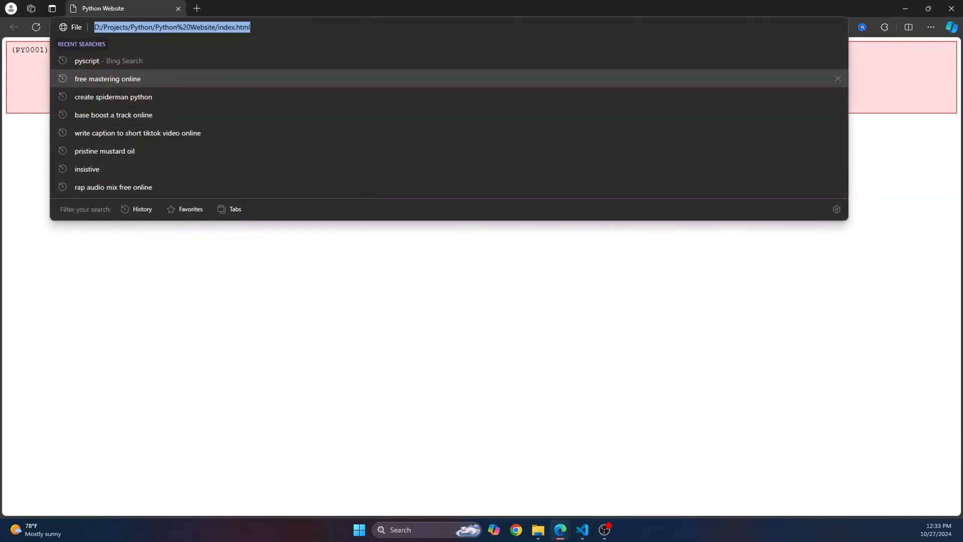
type("127.0.0.1:8000=")
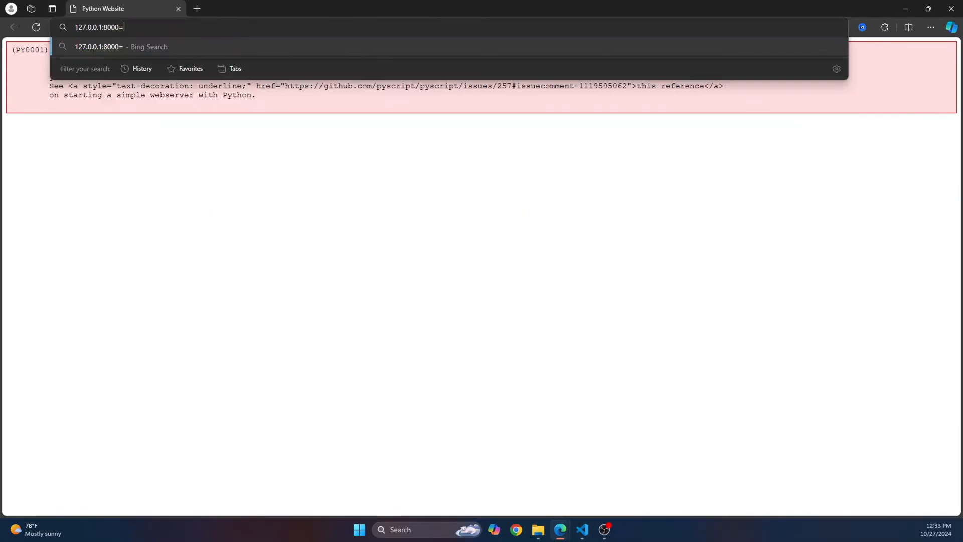
type("127.0.0.1:300")
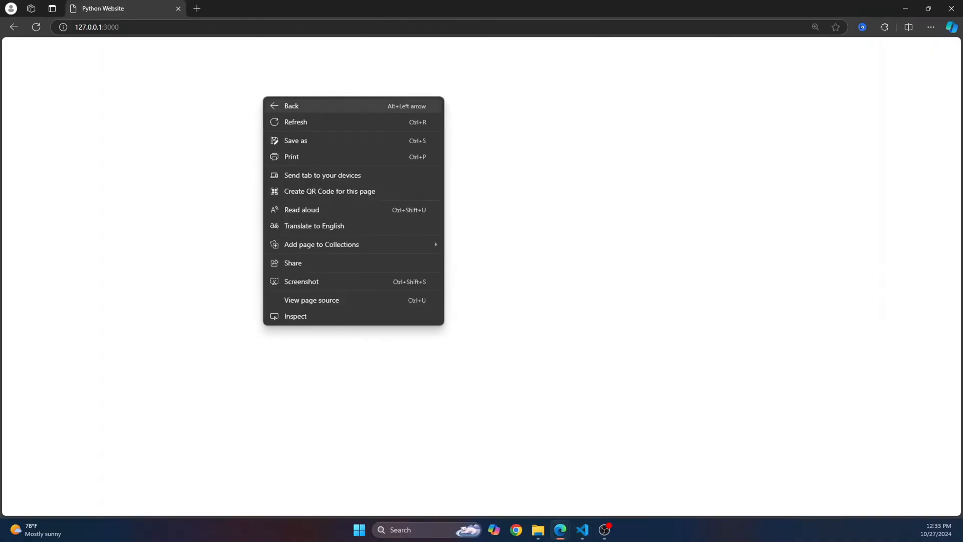
left_click(583, 530)
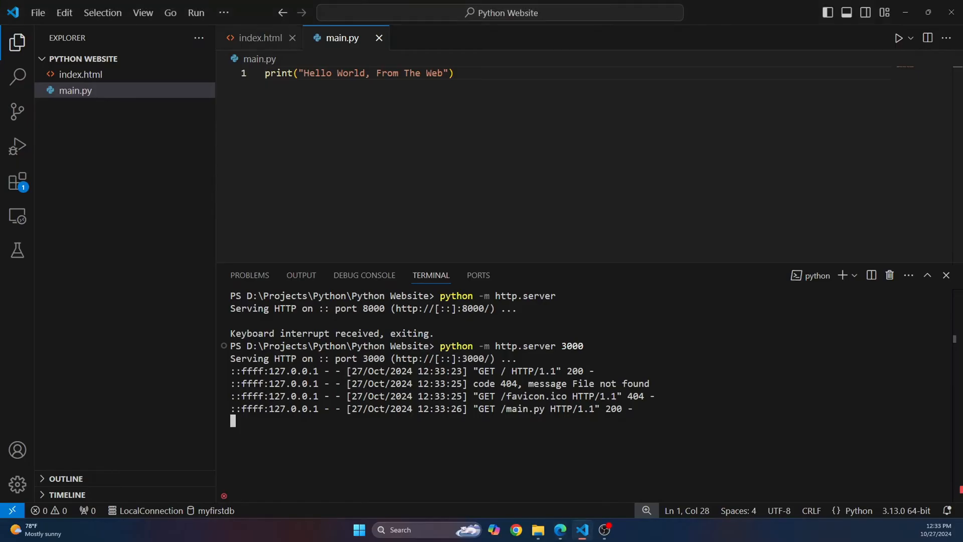
- Insert <div id="textarea"> right after the opening body tag in index.html
left_click(261, 37)
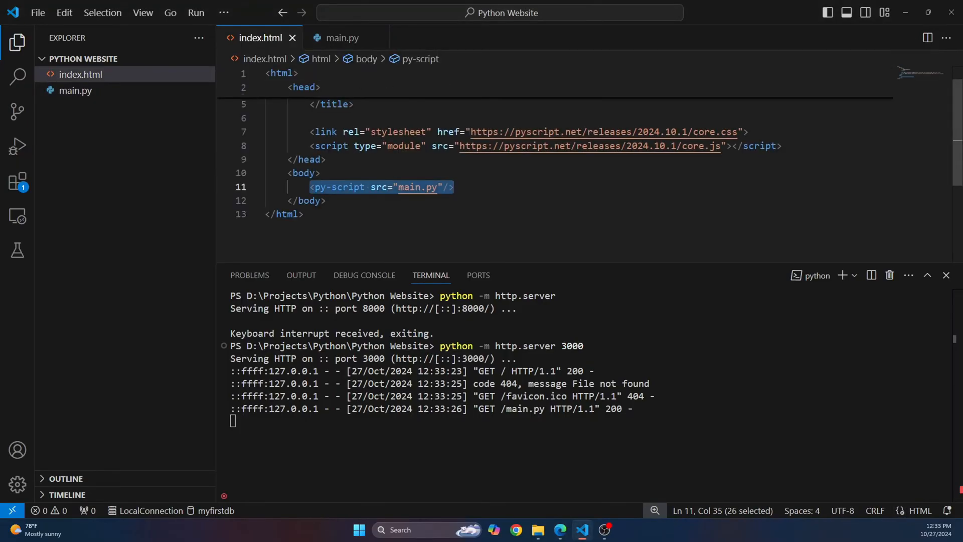
left_click(326, 200)
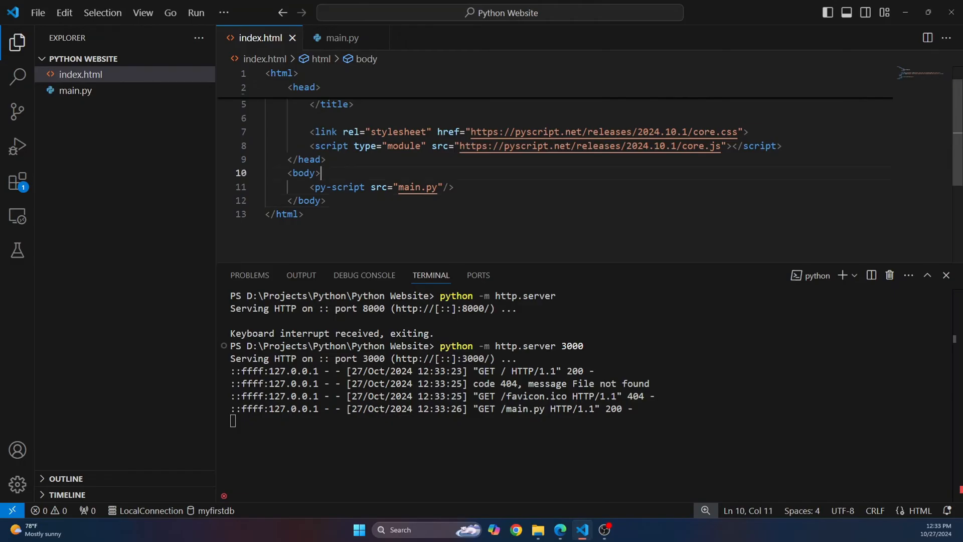
type("<div")
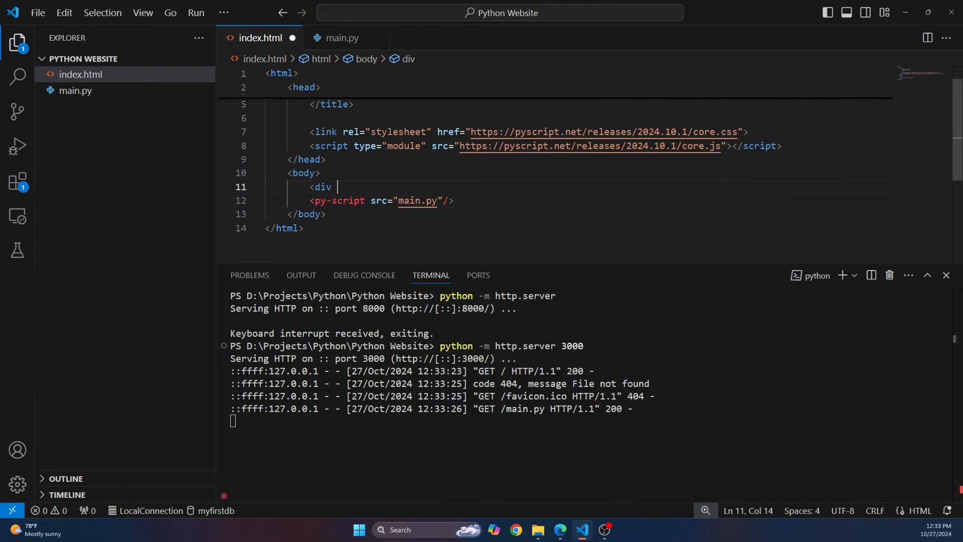
type("id=\"ta\"")
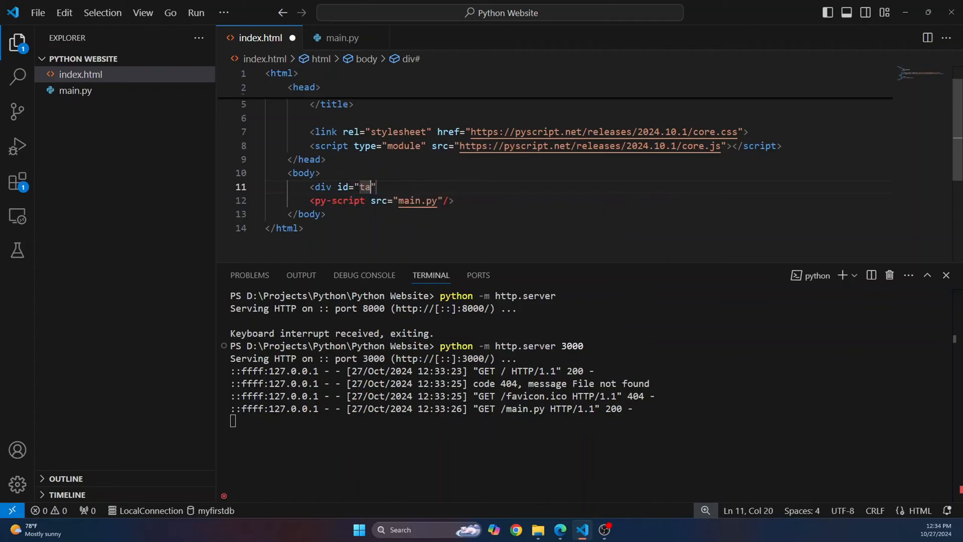
type("xtare")
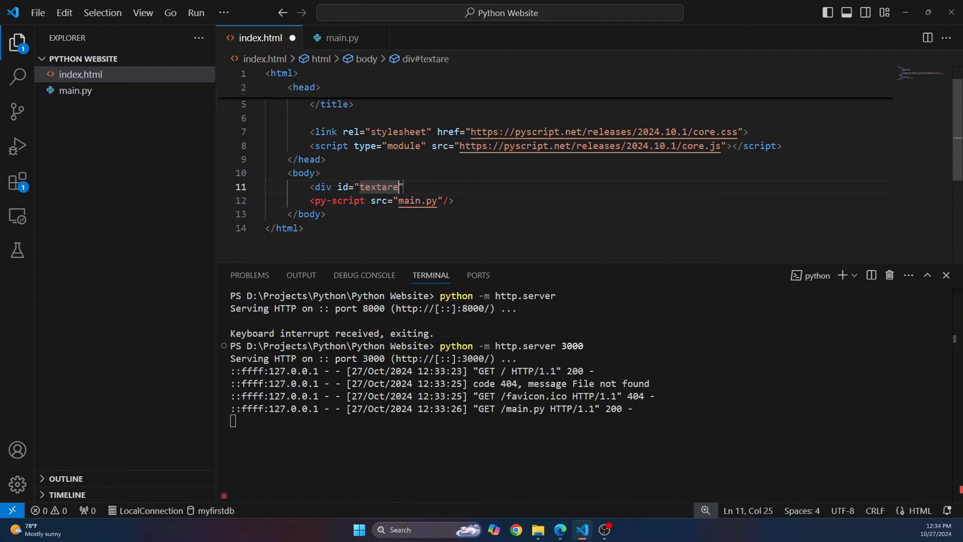
type("a")
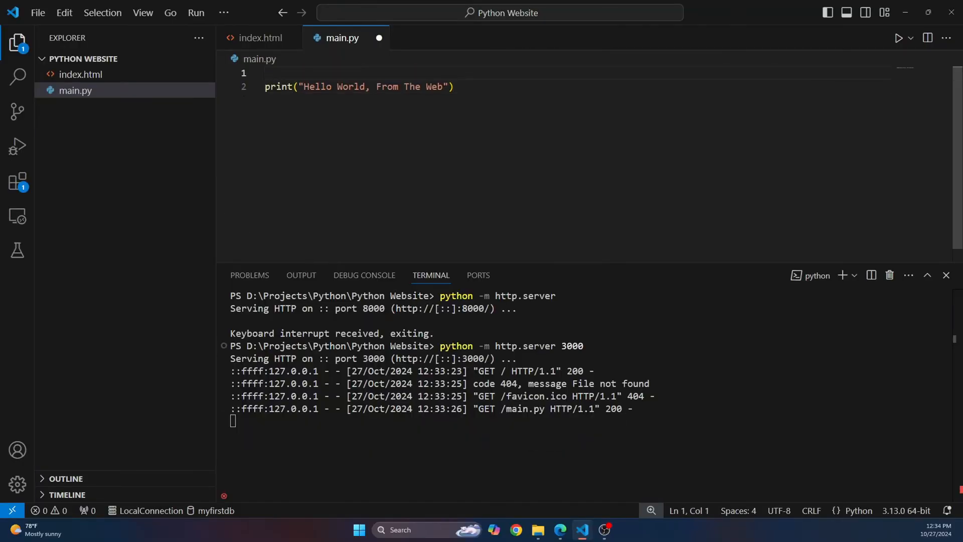
- Add 'from pyscript import document' to main.py after checking the div's id in index.html
type("from")
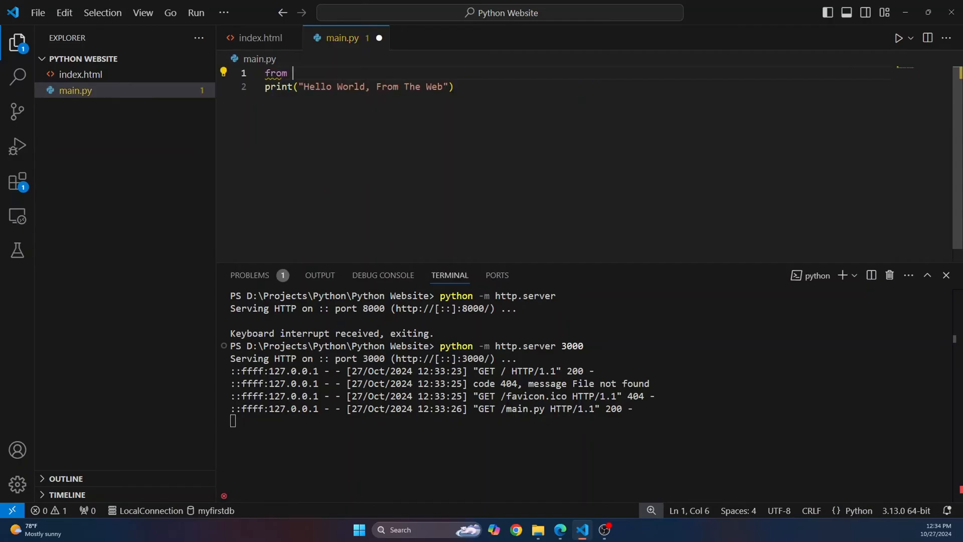
type("pyscript im")
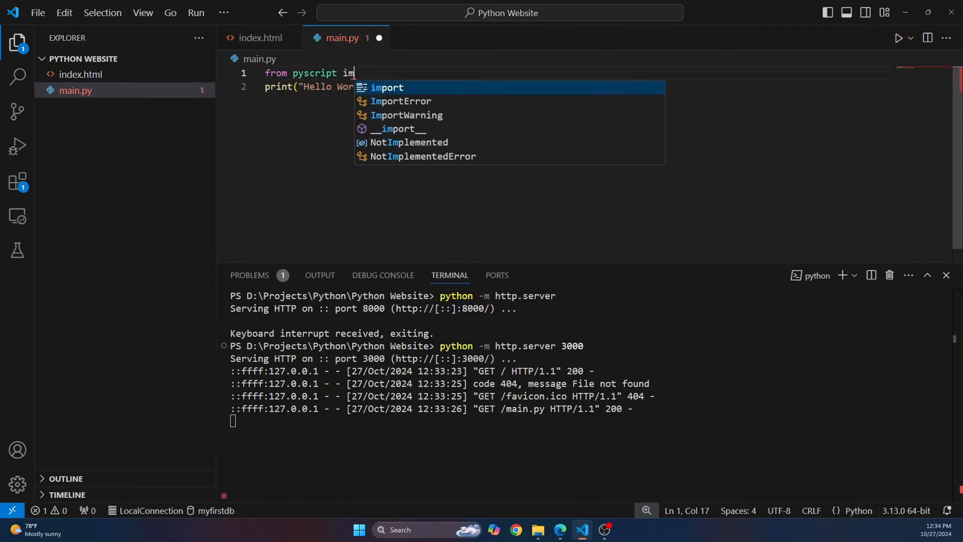
type("port document")
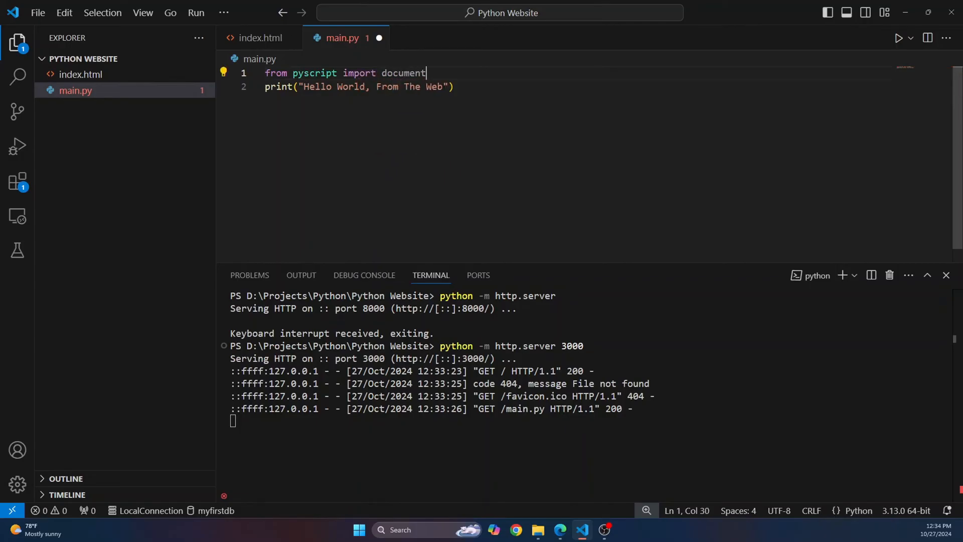
left_click(261, 38)
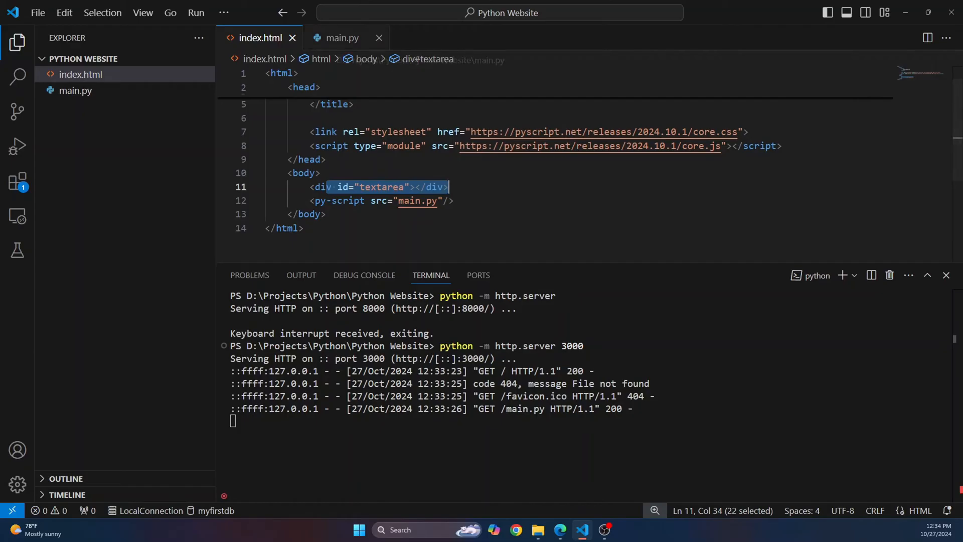
left_click(342, 38)
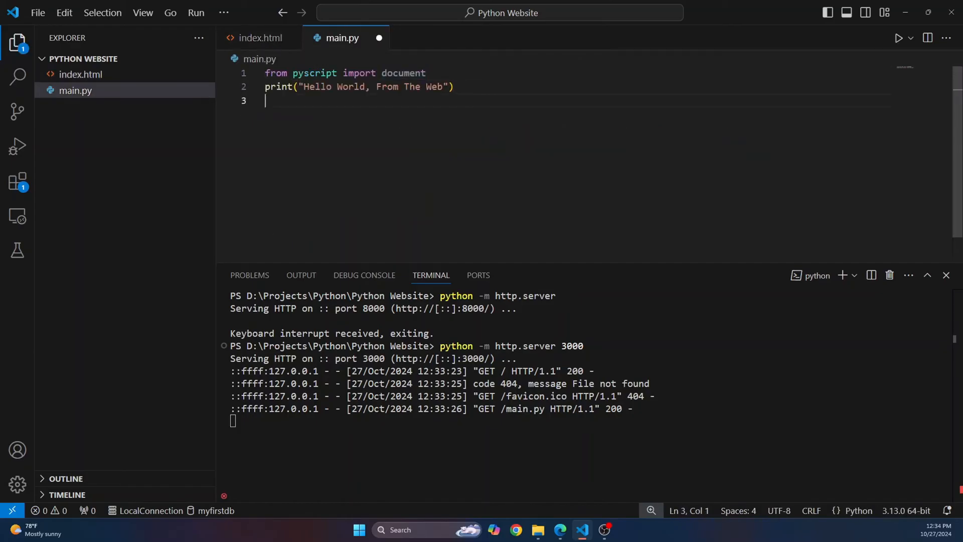
- Define output_div in main.py by querying the #textarea div from document
type("out")
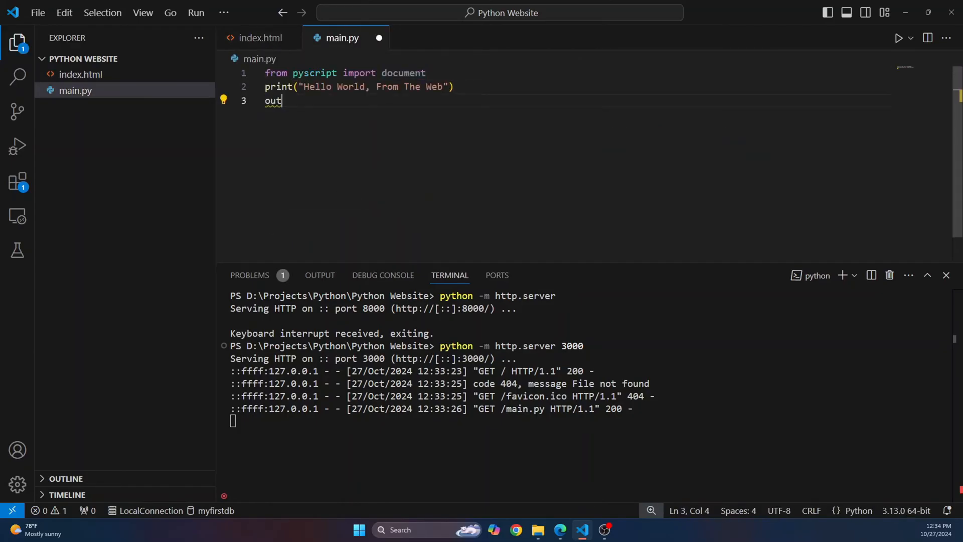
type("put")
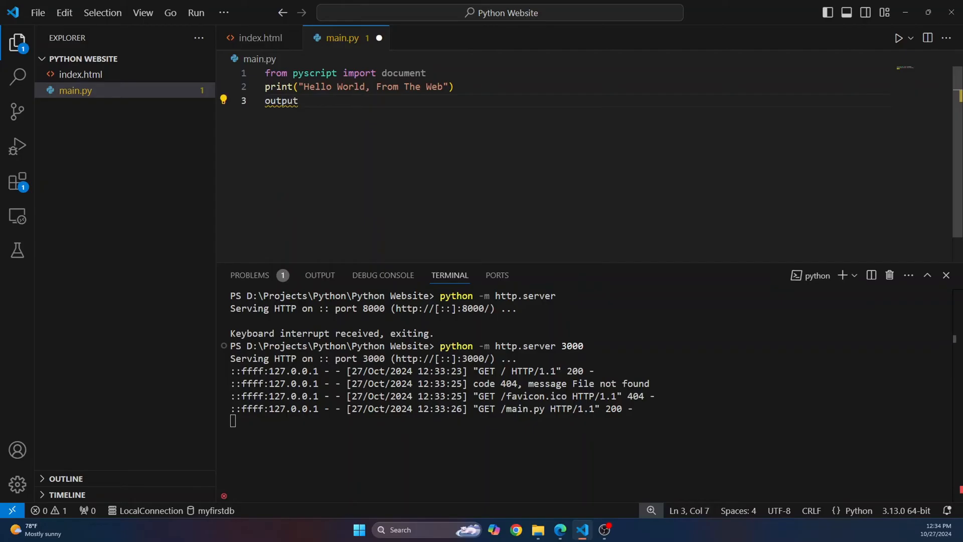
type("_div")
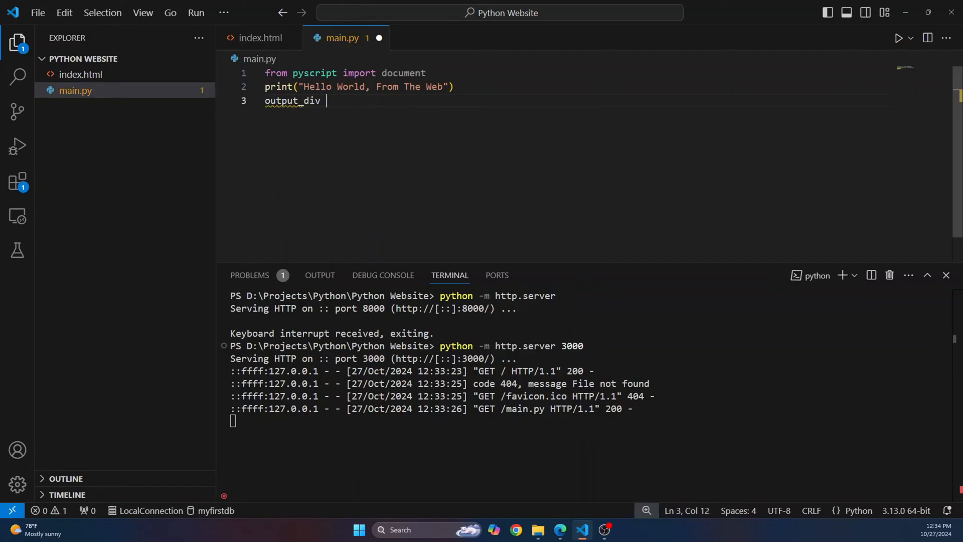
type("= document.querySelector")
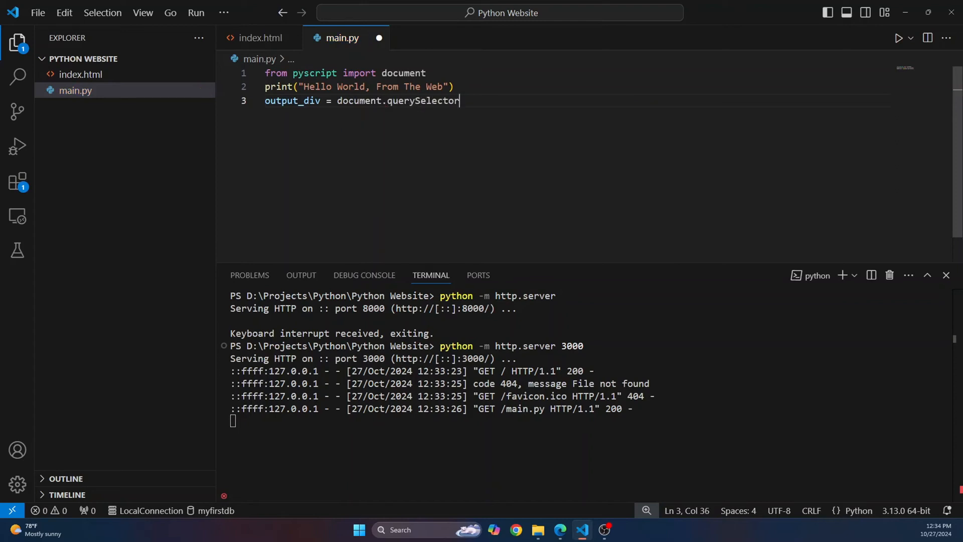
type("(\"\")")
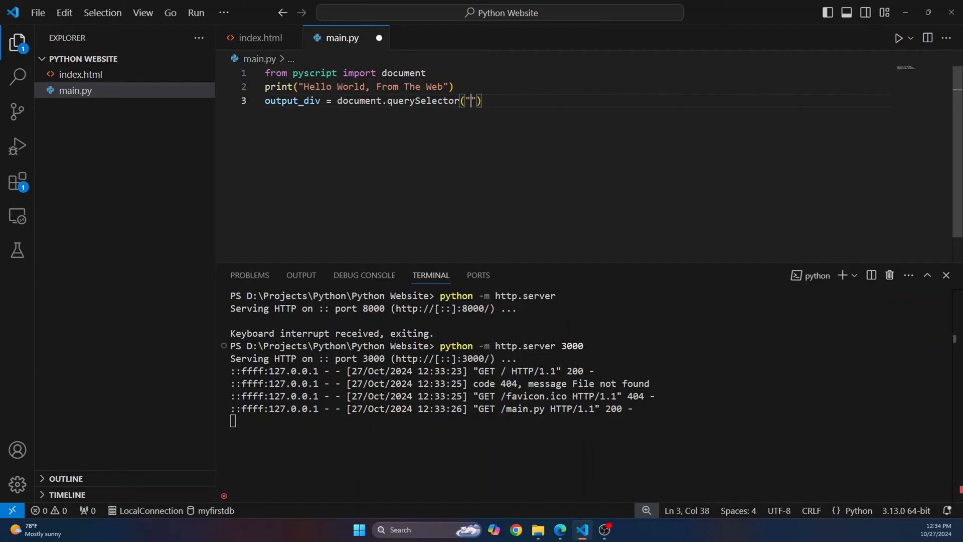
type("#textarea")
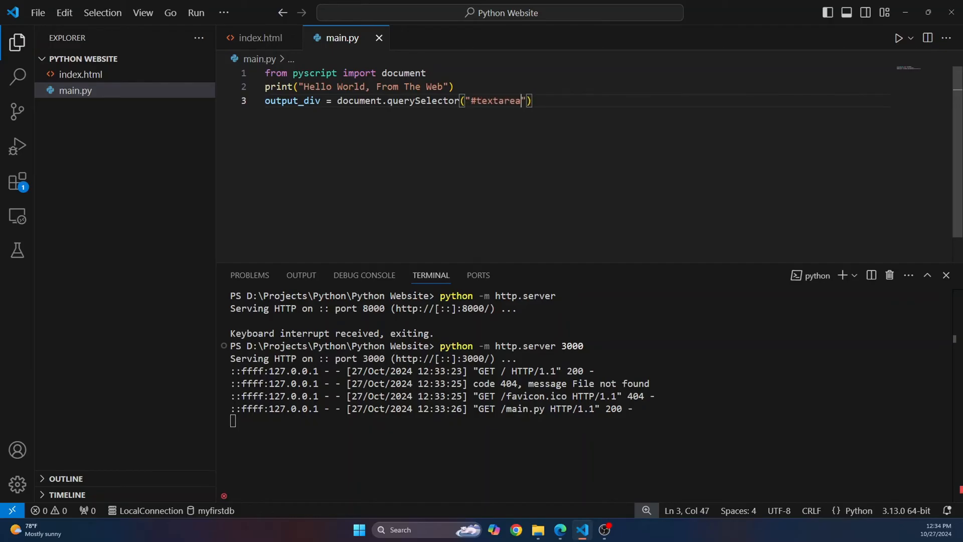
- Add an output_div.innerText assignment on a new line after the query
double_click(292, 101)
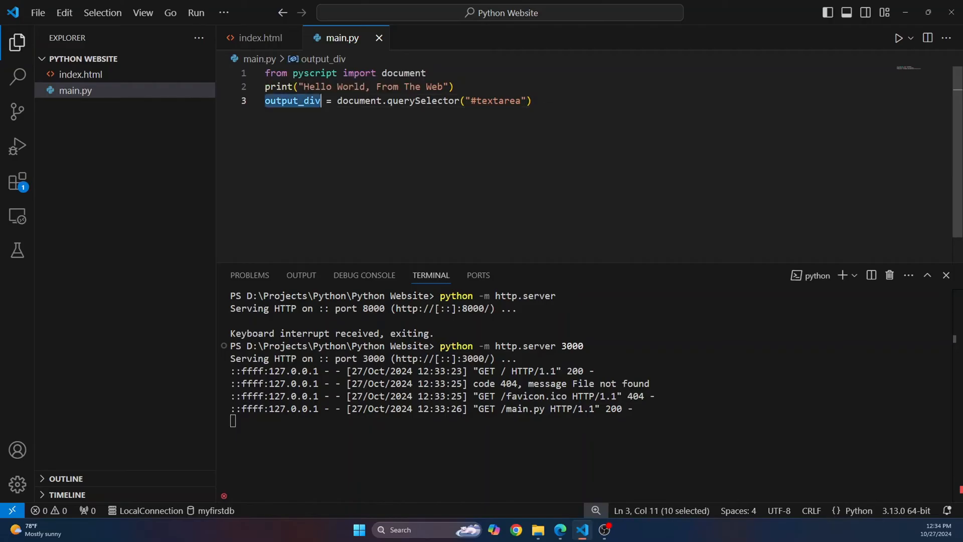
key("Enter")
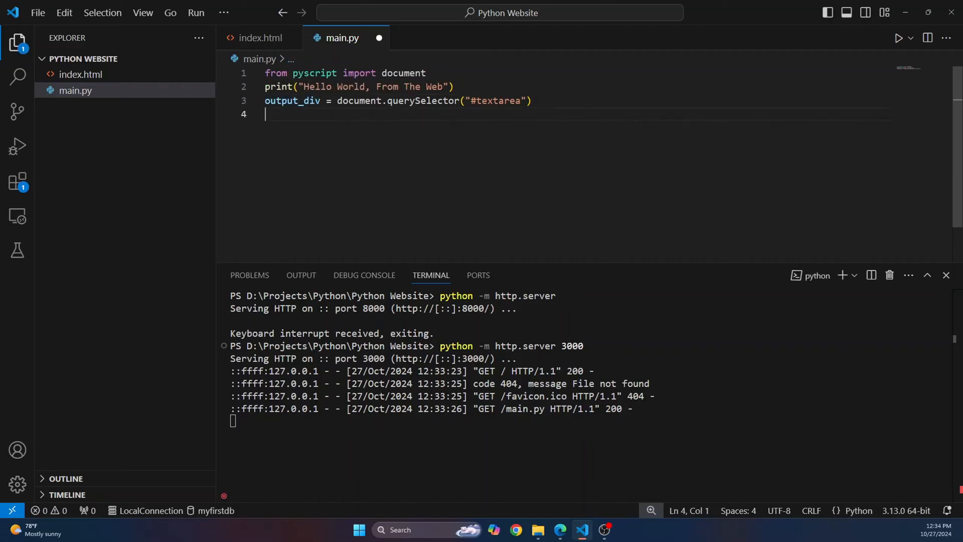
type("output_div")
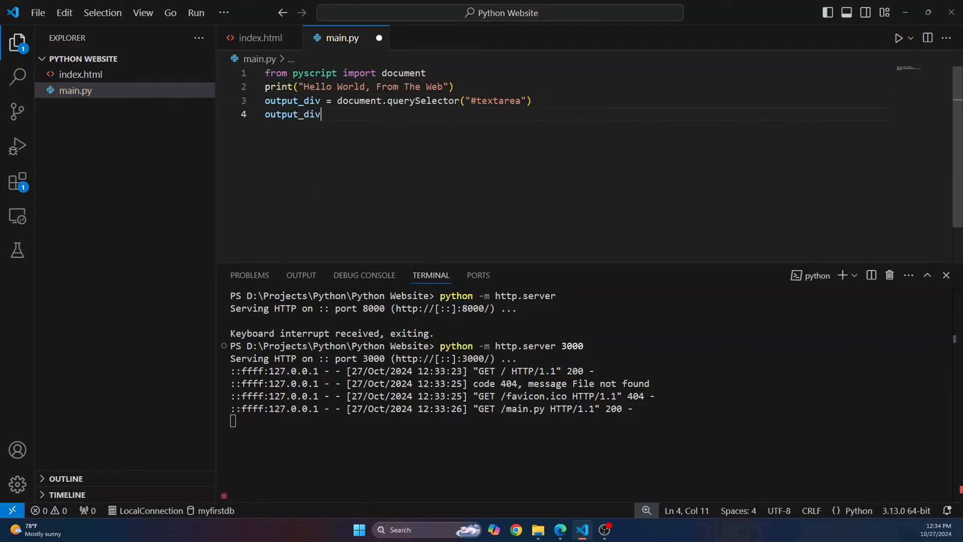
type(".in")
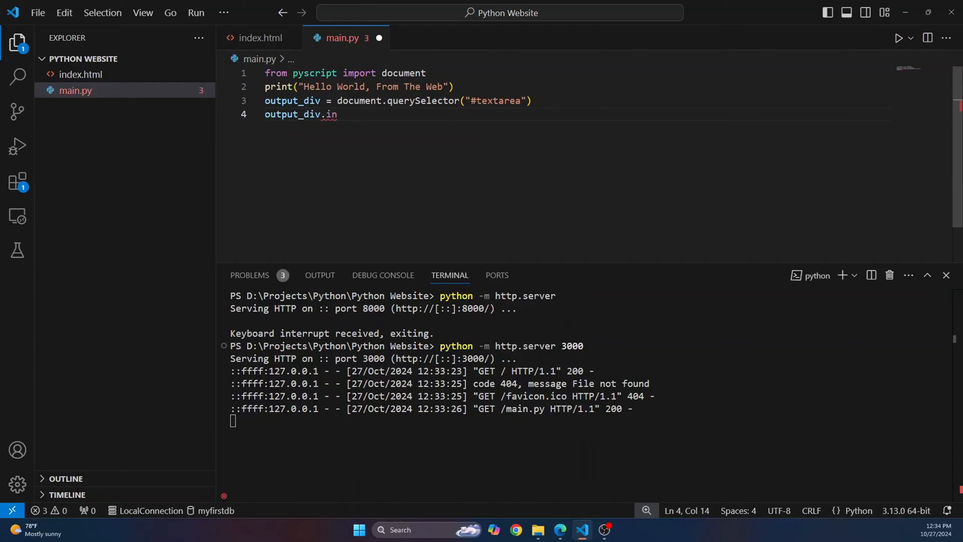
type("put")
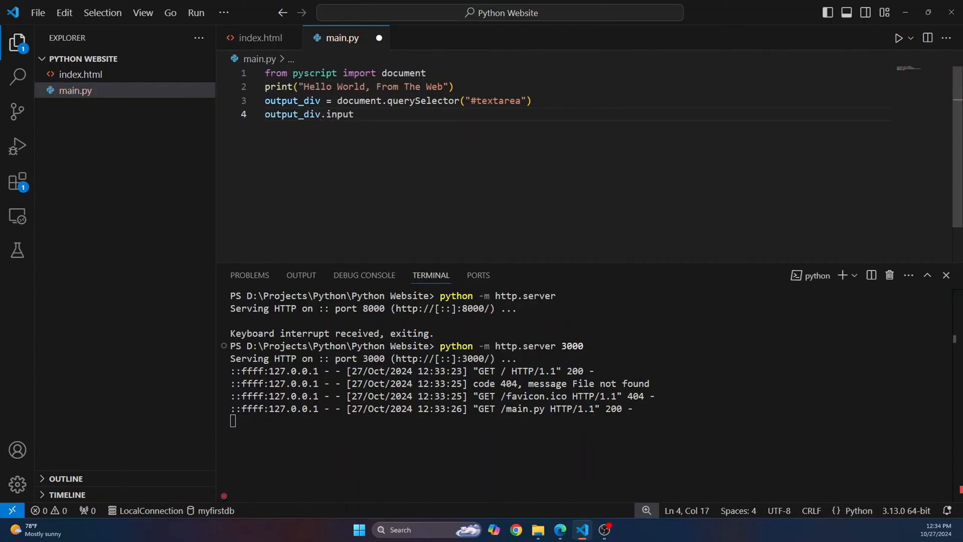
key("BackSpace")
type("nerText =")
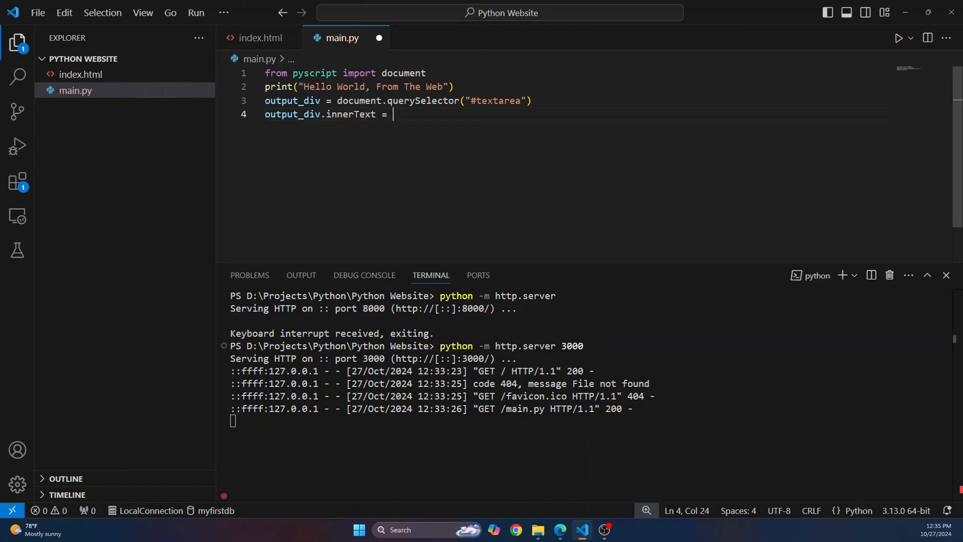
type("\"\"")
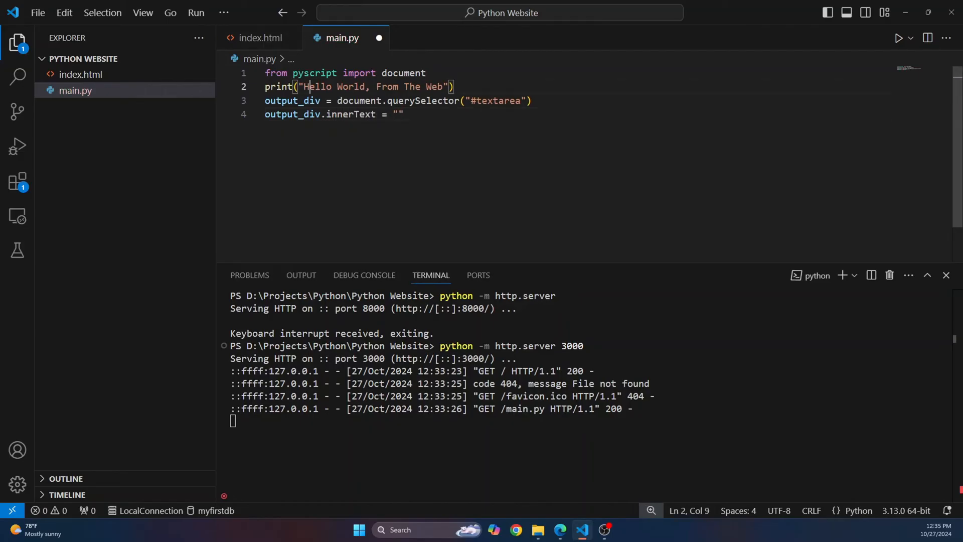
- Set innerText to 'Hello World, From The Web' and change the print to 'Hello World in COnsole'
left_click_drag(304, 86, 442, 86)
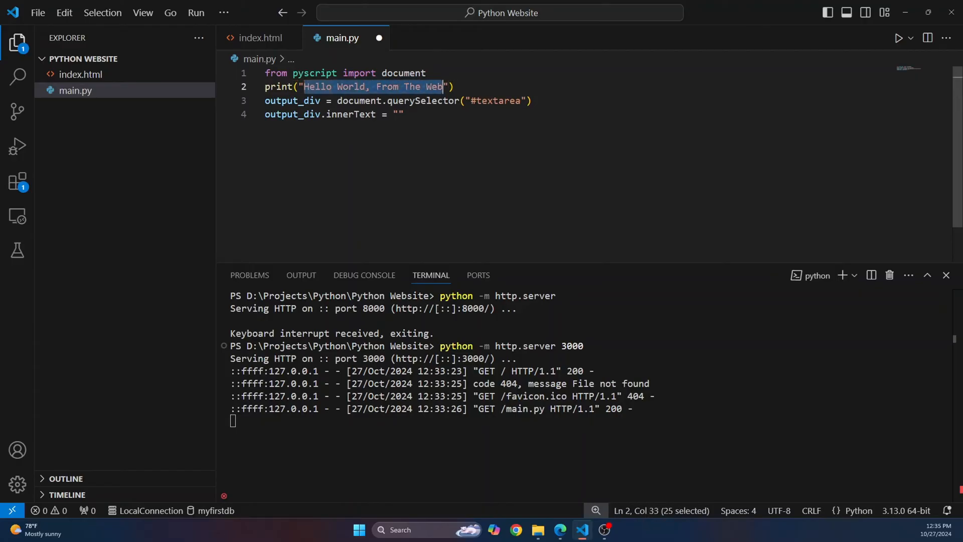
type("Hello World, From The Web")
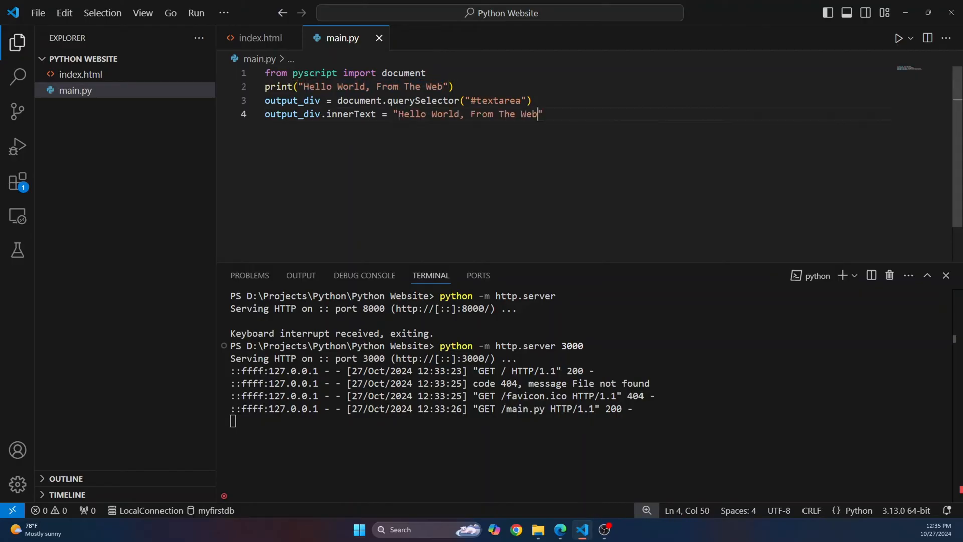
left_click_drag(337, 86, 444, 86)
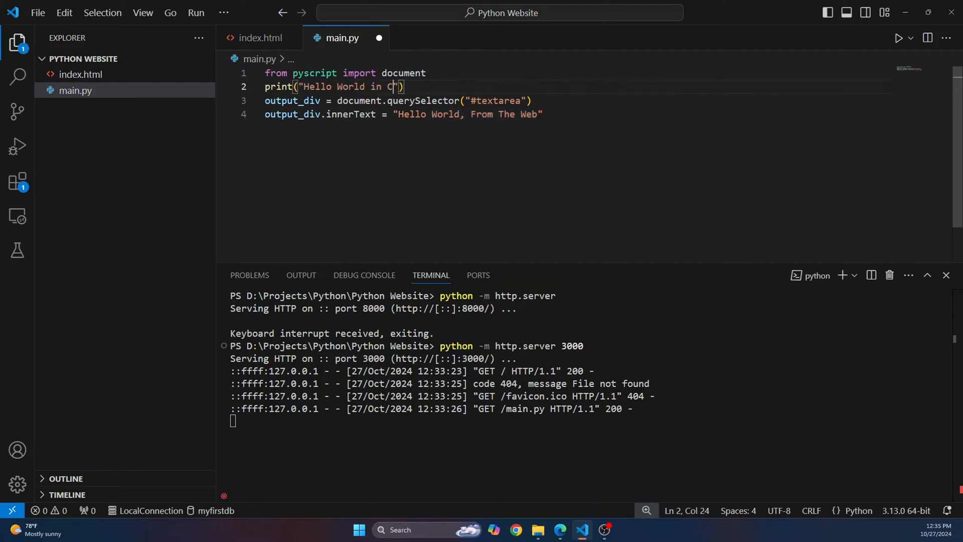
type("Onsole")
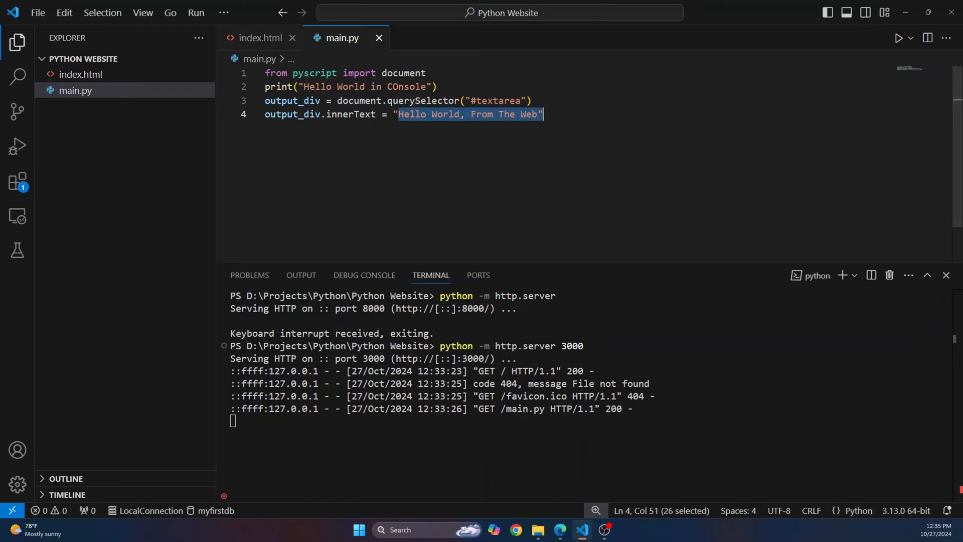
- Stop the server, rerun python -m http.server 3000, and highlight the textarea div in index.html
left_click(260, 38)
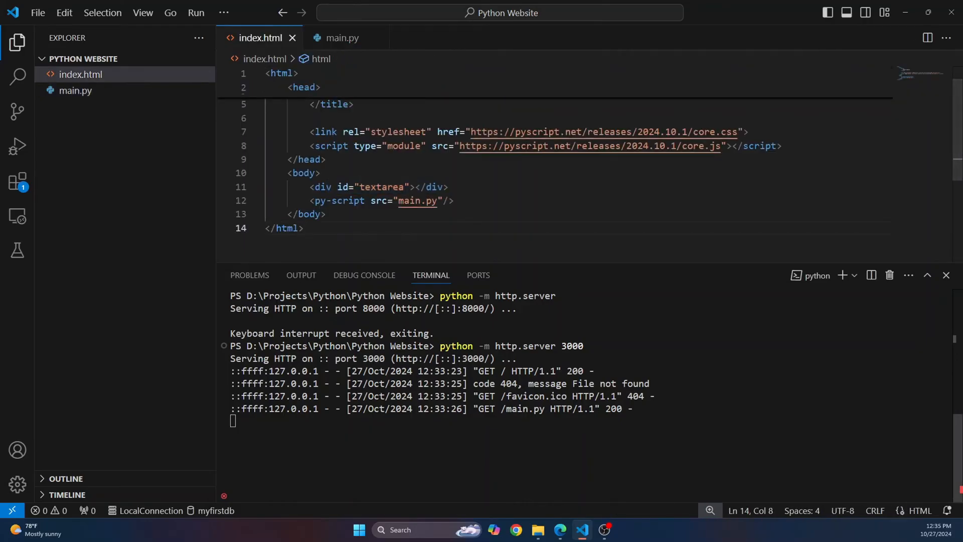
key("ctrl+c")
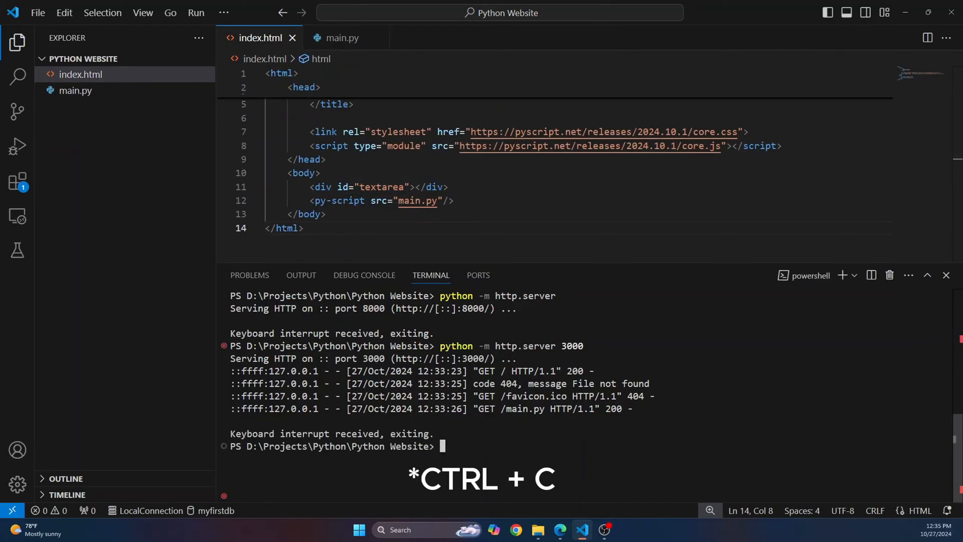
type("python -m http.server 3000")
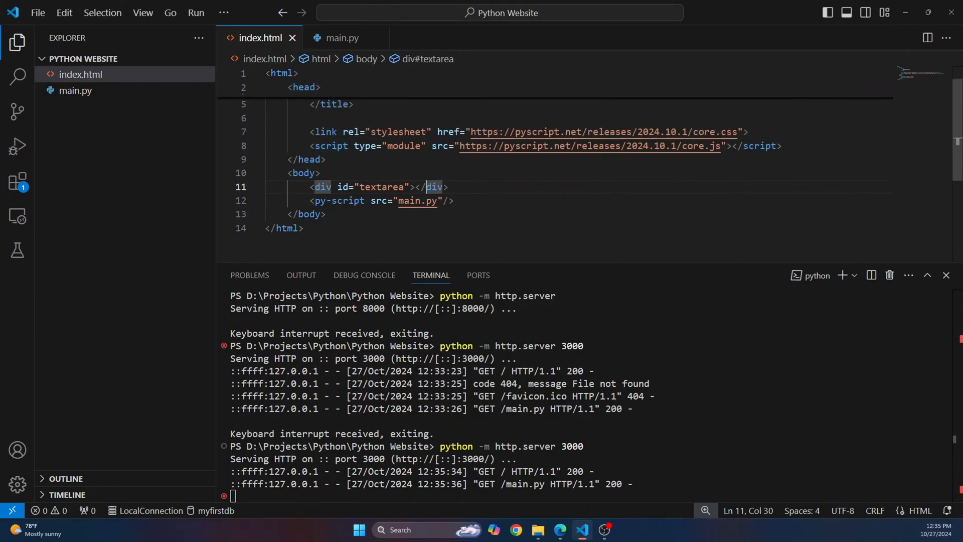
left_click_drag(342, 186, 449, 187)
type("<style>")
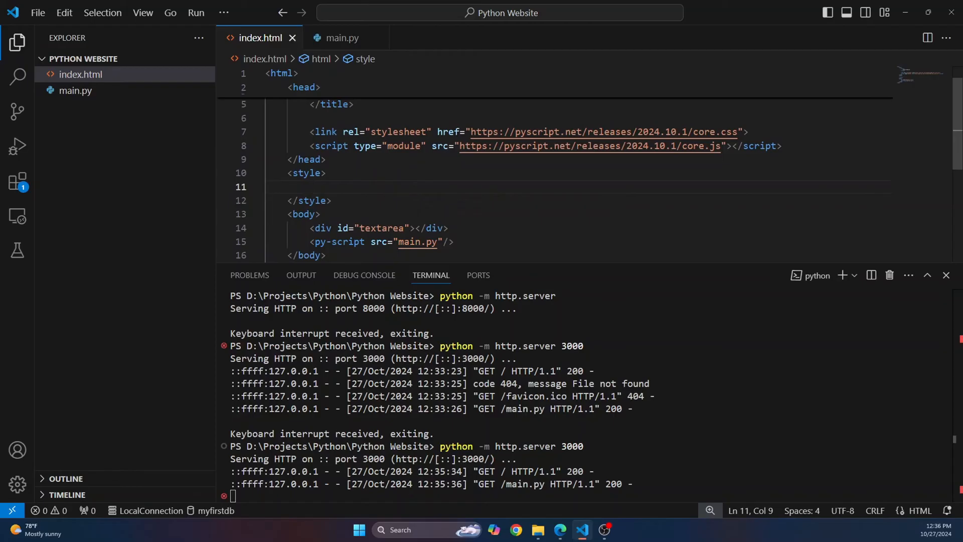
- Add a #textarea style rule with color brown and font-size 80px to index.html
type("#tea")
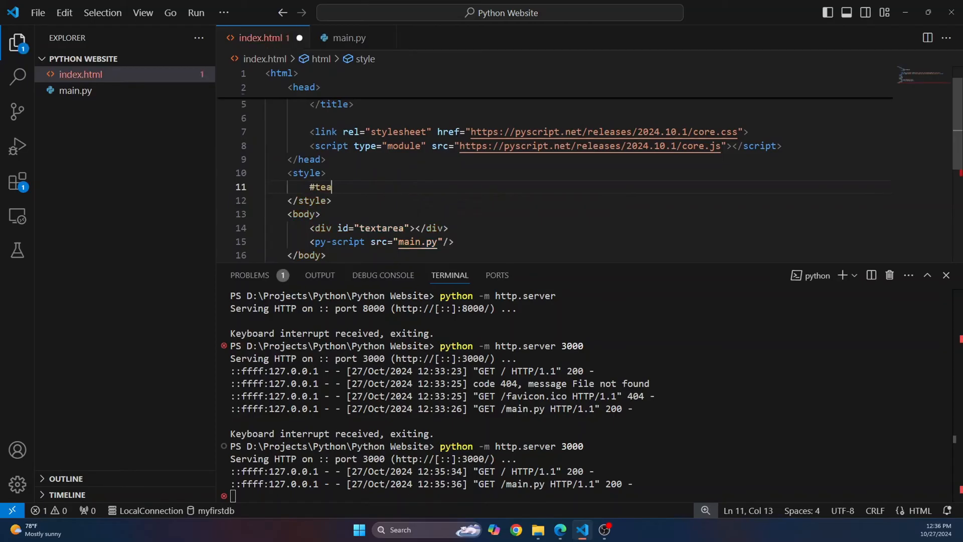
type("tare")
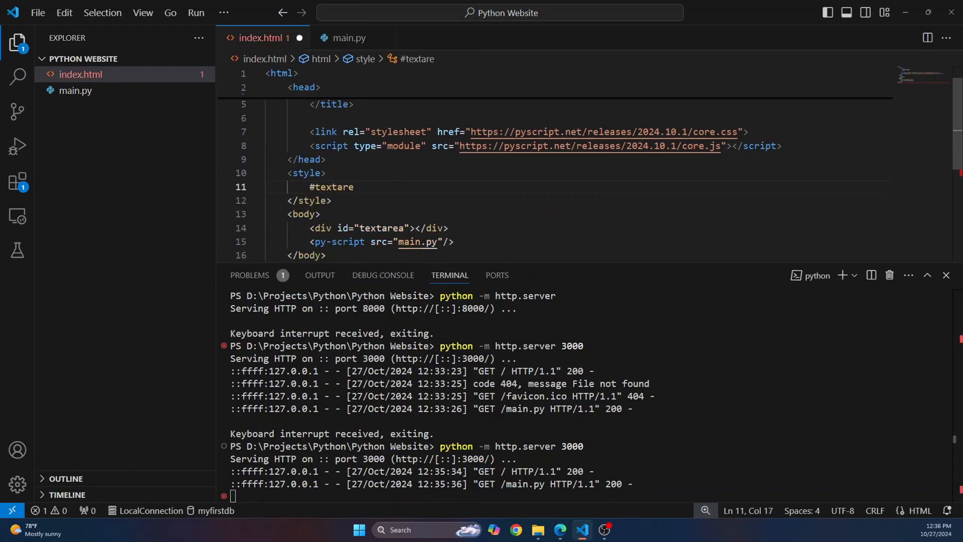
type("a")
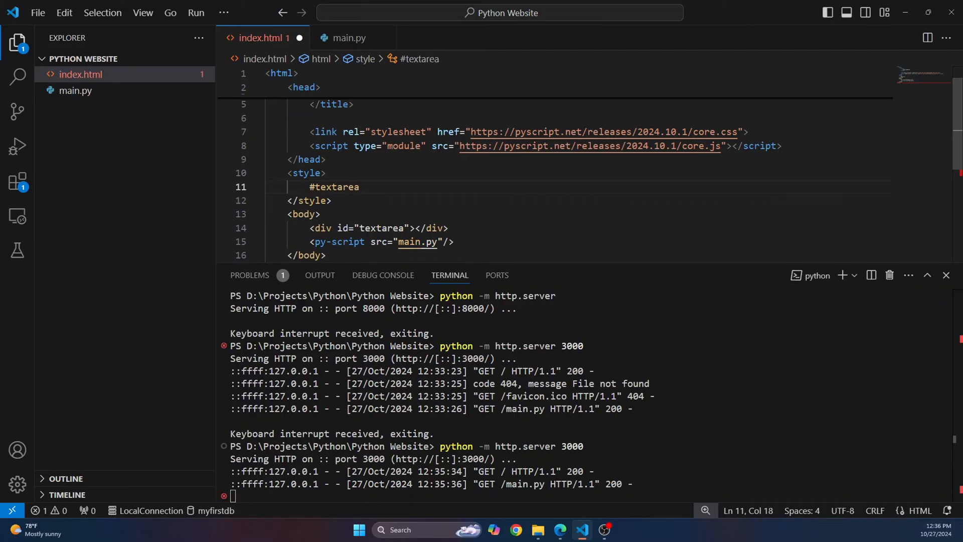
type("color: brown;")
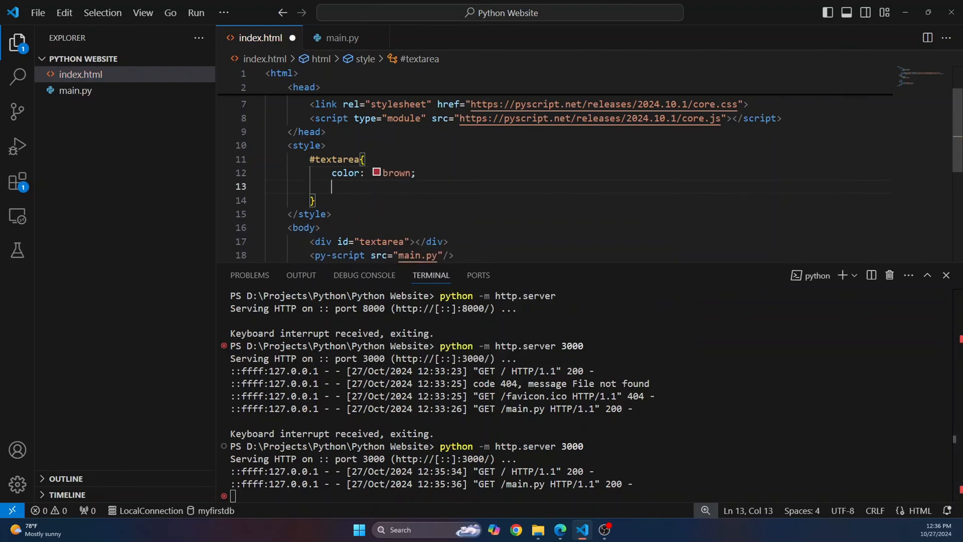
type("font-size: ;")
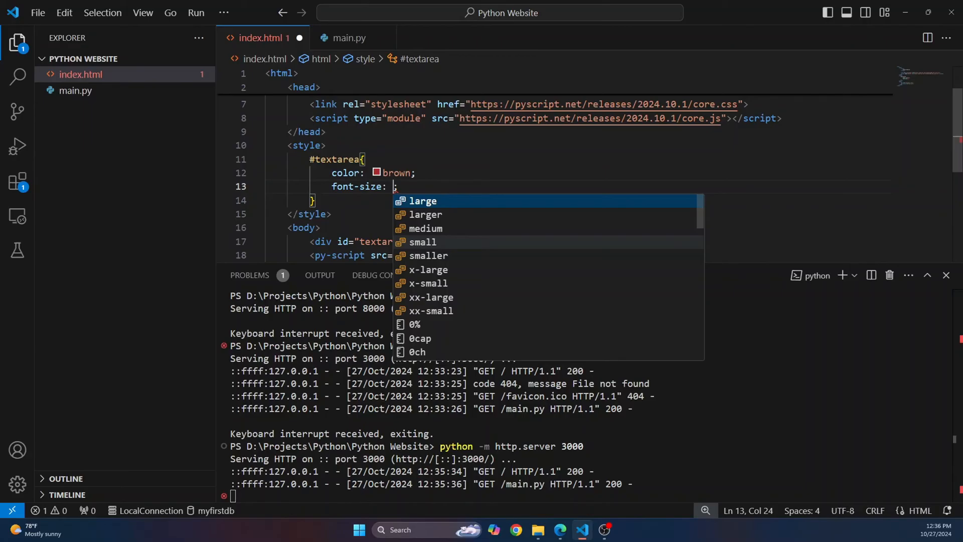
type("8")
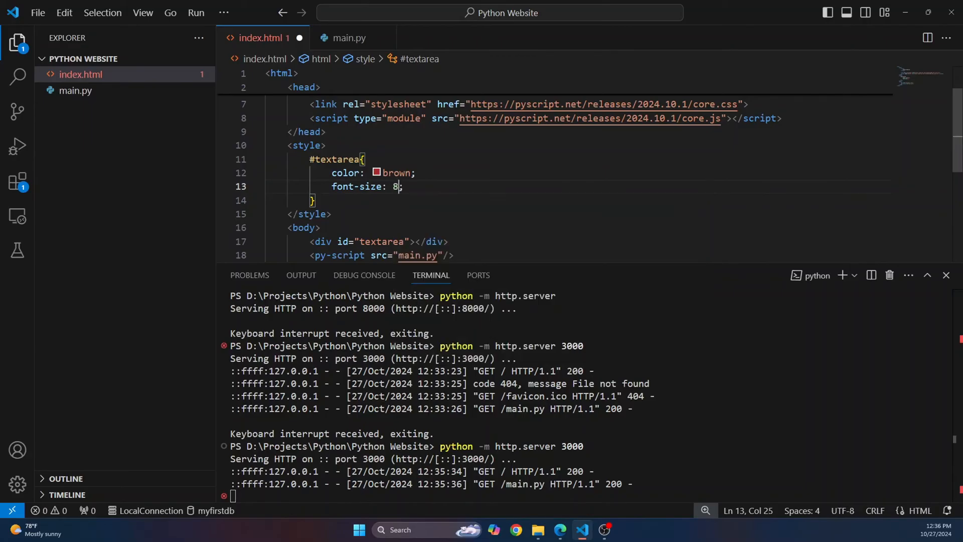
type("0px")
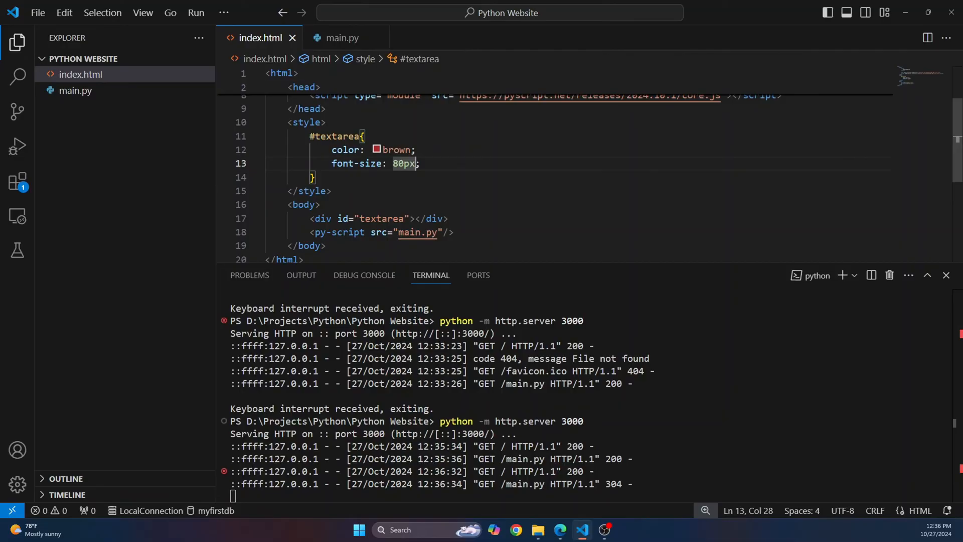
- Leave the main.py and index.html tabs for the Polyglot project with no files open
left_click(342, 37)
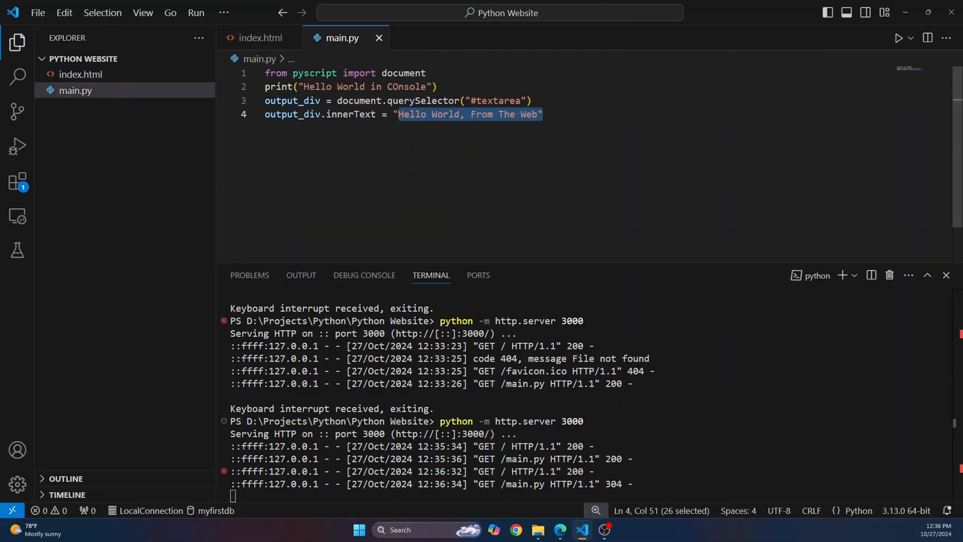
left_click(260, 37)
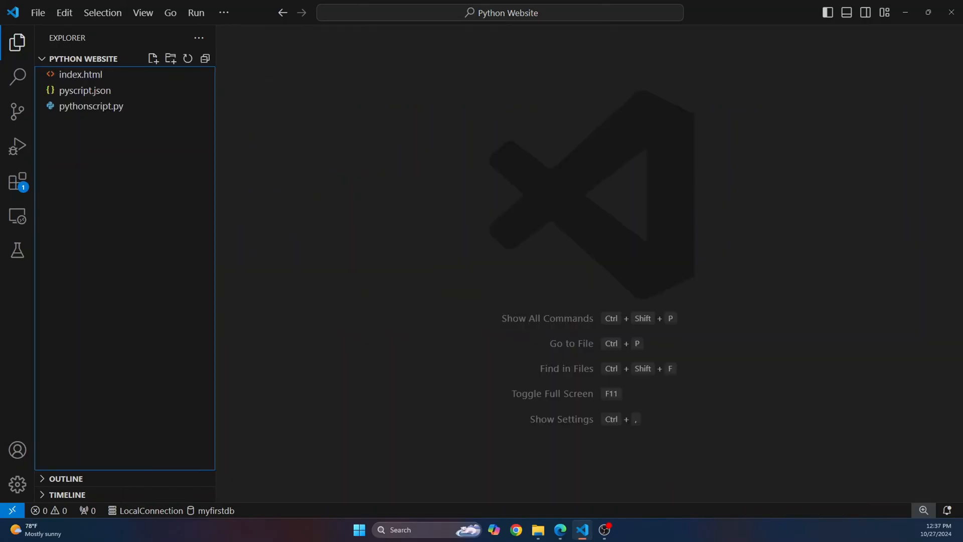
mouse_move(85, 91)
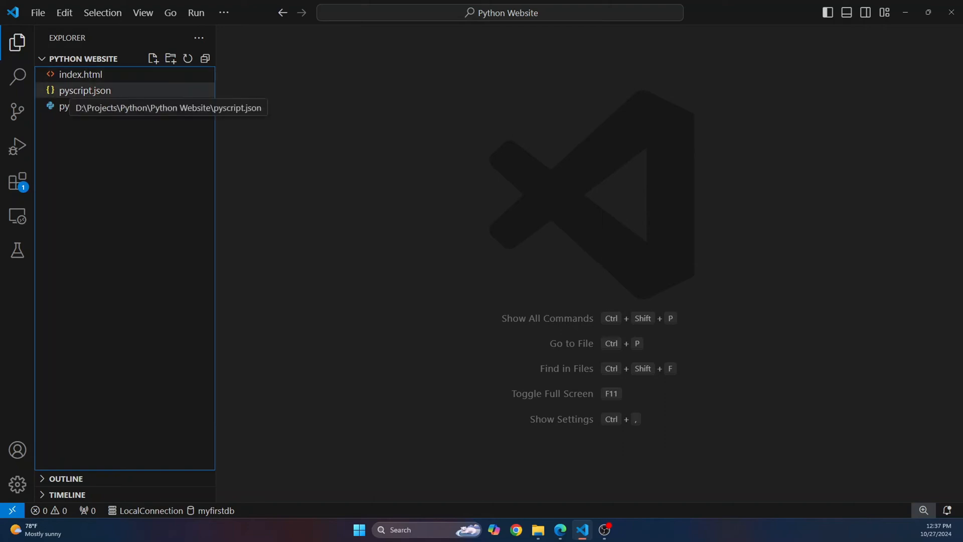
- Open index.html and select the ./pythonscript.py src path in its script tag
left_click(81, 74)
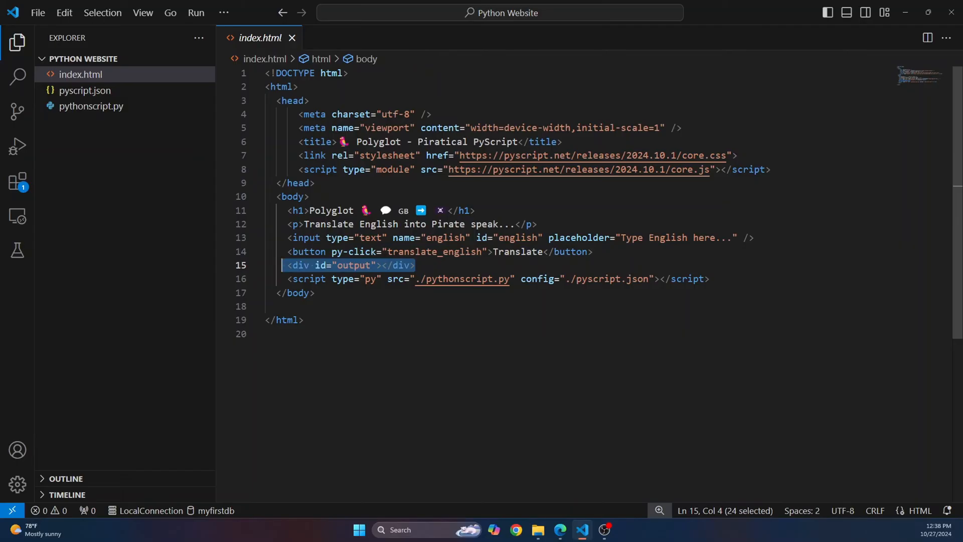
left_click(416, 265)
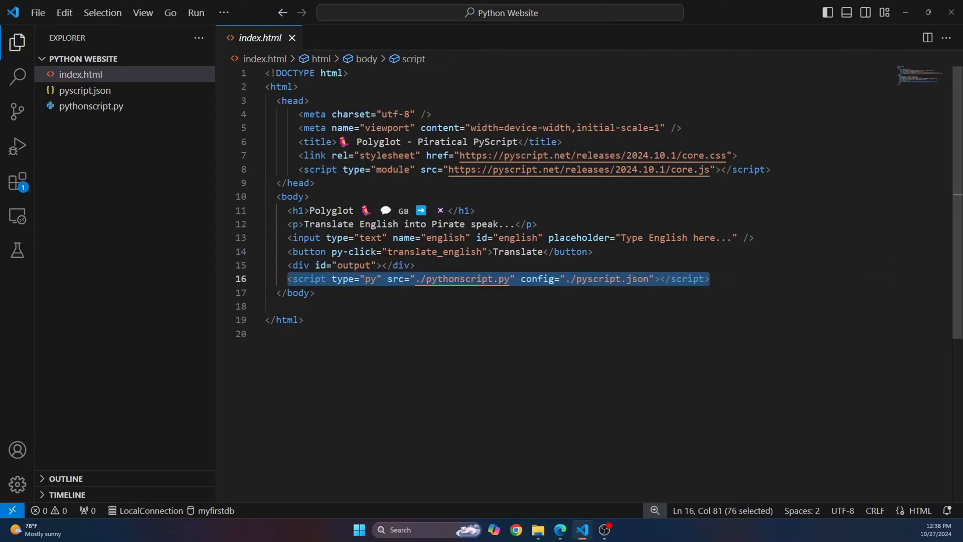
left_click(428, 279)
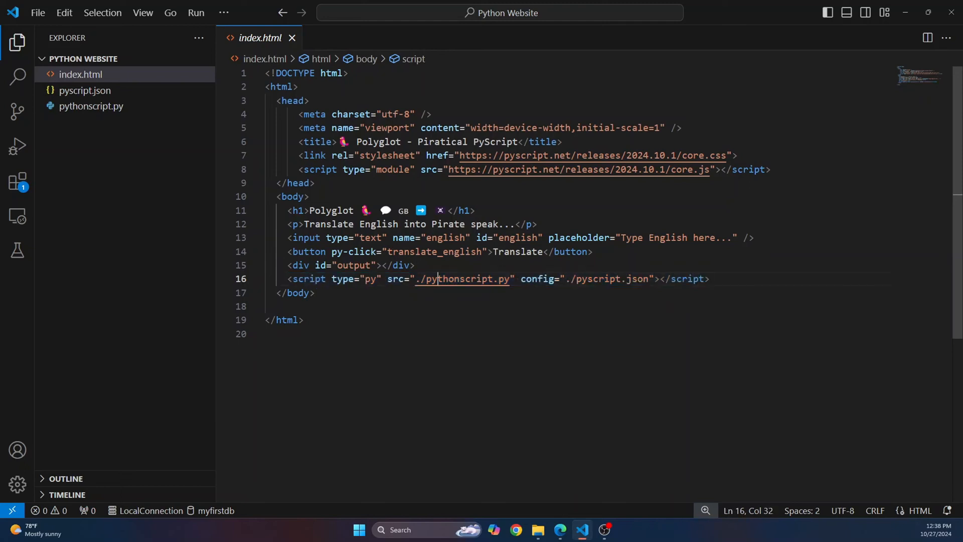
left_click_drag(418, 279, 509, 279)
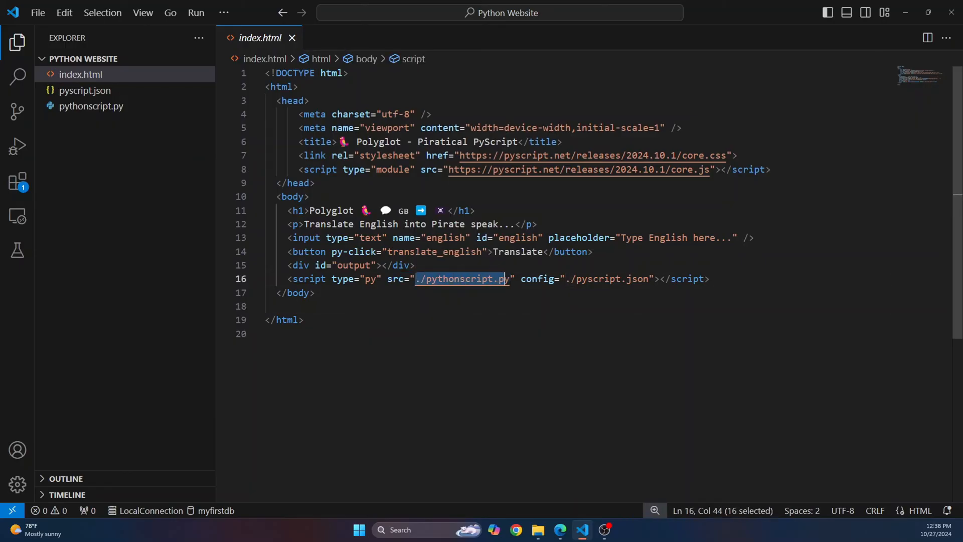
- Open pythonscript.py, type a pip install command in the terminal, and select input_text
left_click(91, 106)
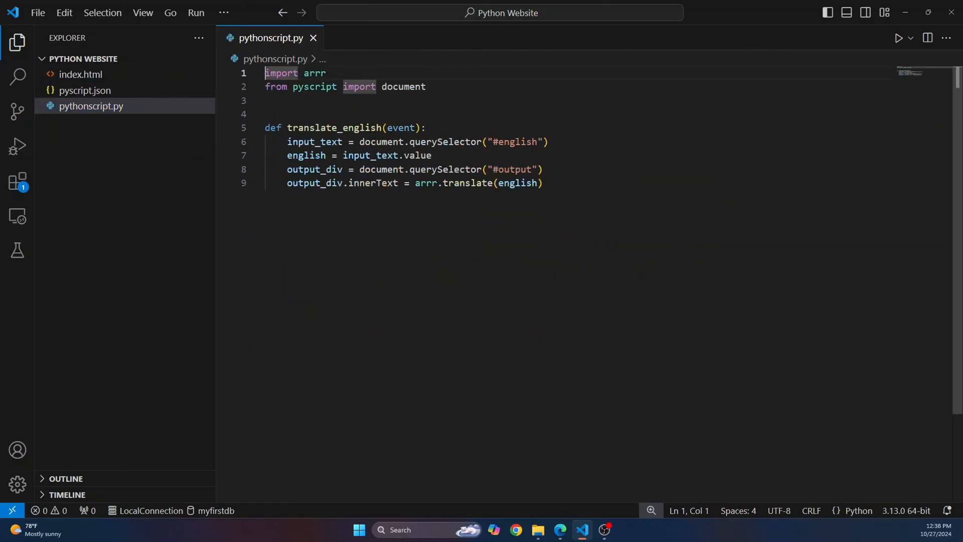
left_click_drag(265, 73, 328, 73)
type("p")
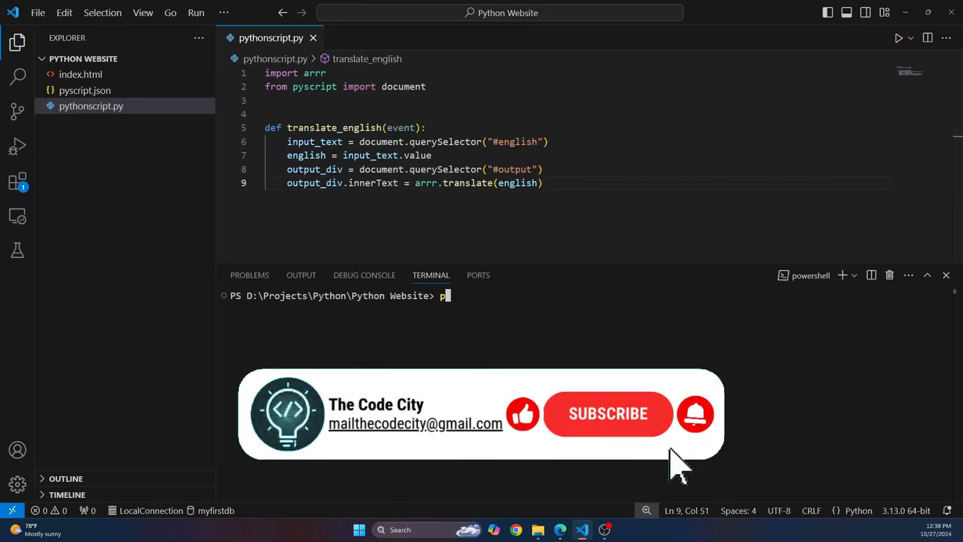
type("ip install aa")
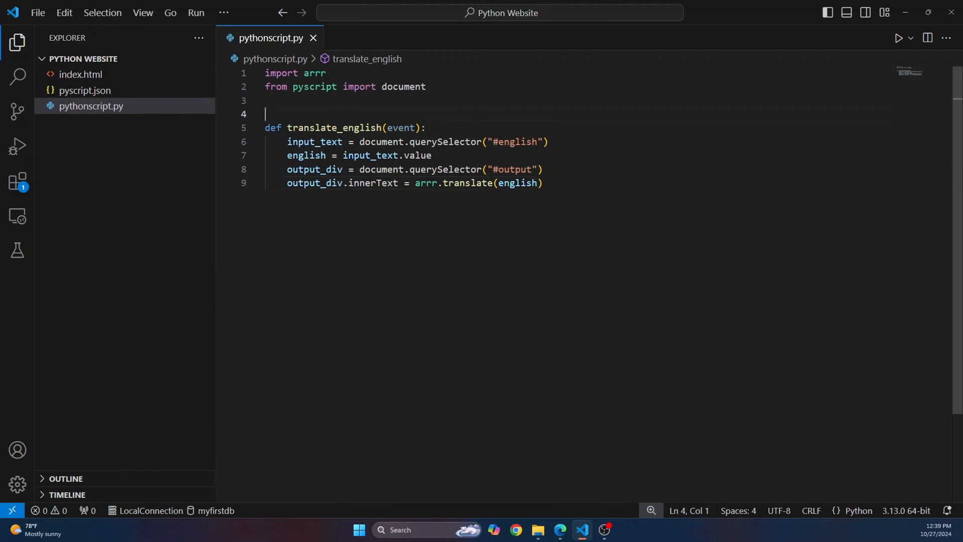
left_click_drag(287, 142, 493, 142)
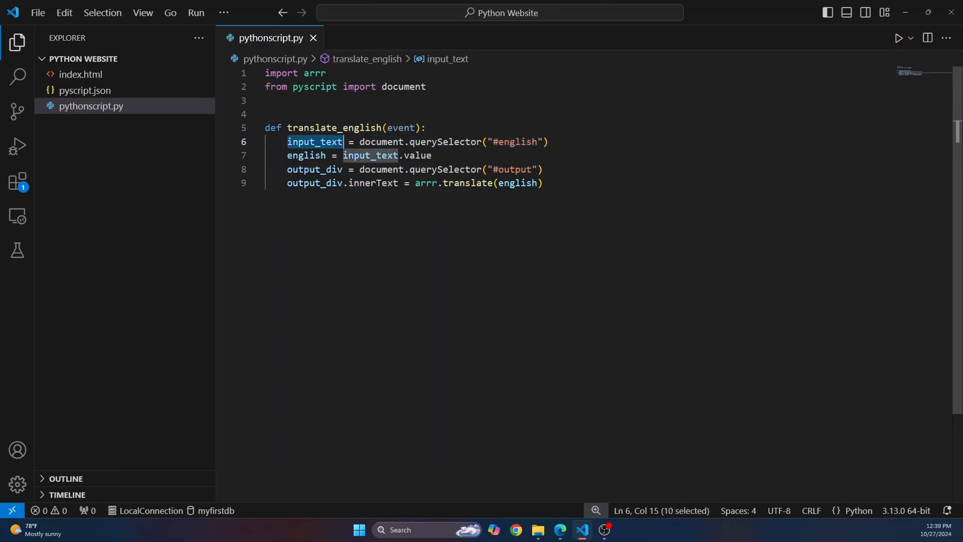
double_click(314, 170)
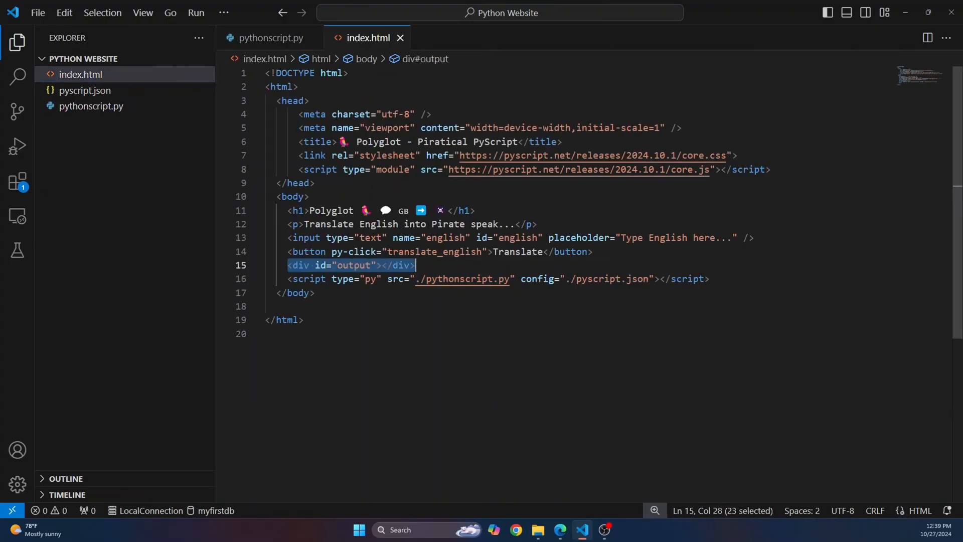
mouse_move(342, 278)
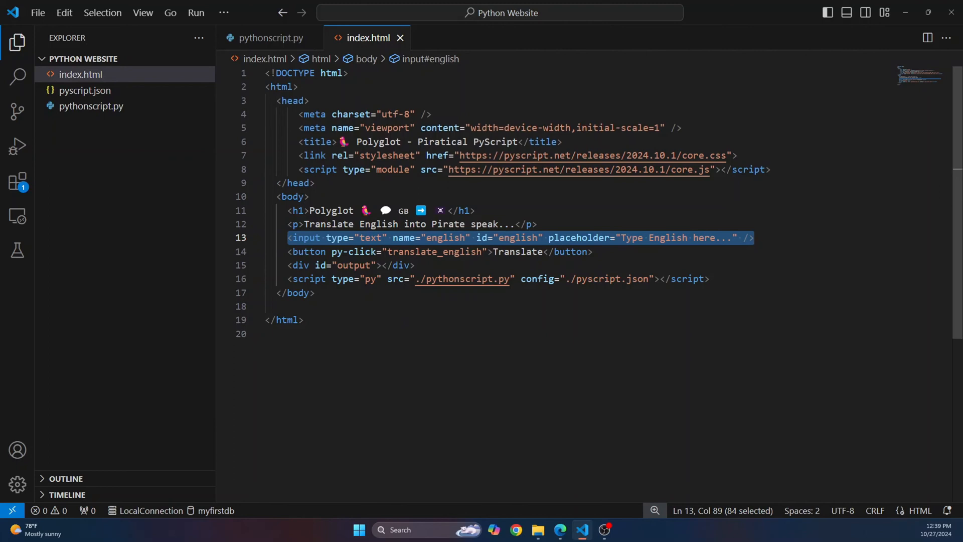
- Back in pythonscript.py, highlight input_text and the arrr.translate call on the output line
left_click(272, 38)
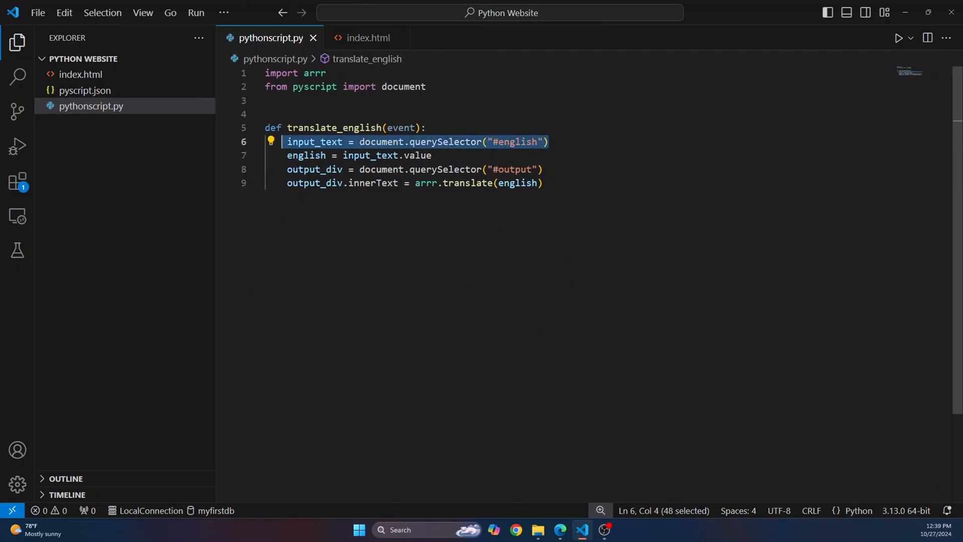
double_click(306, 155)
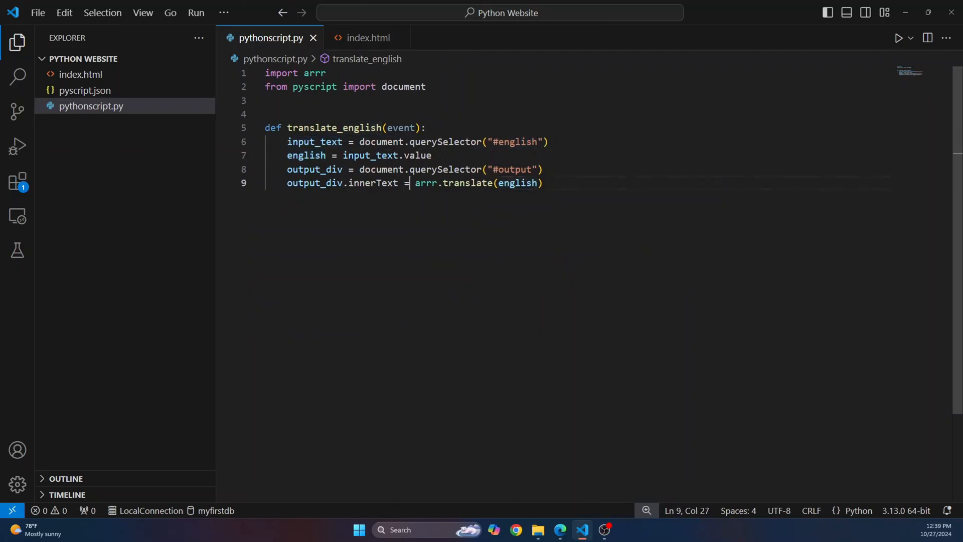
left_click_drag(412, 183, 543, 183)
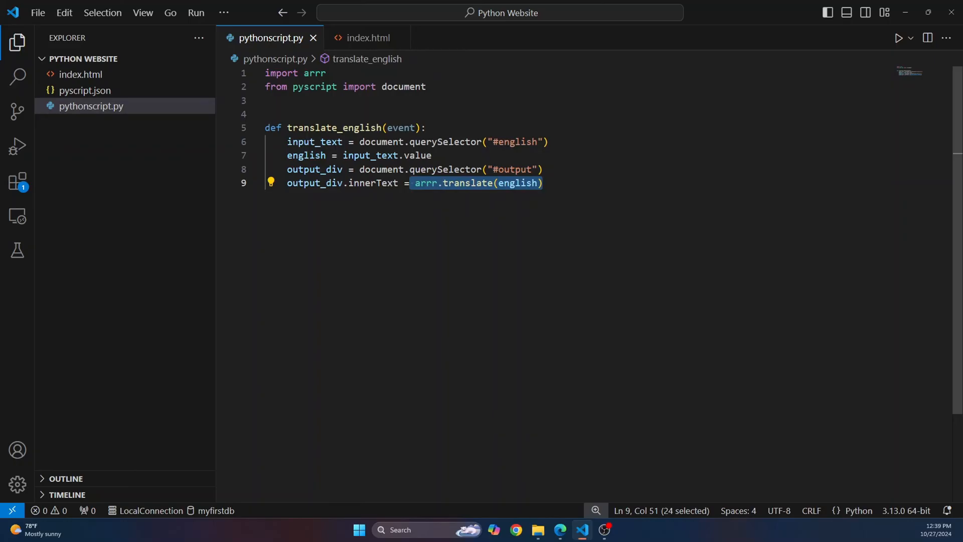
left_click(543, 183)
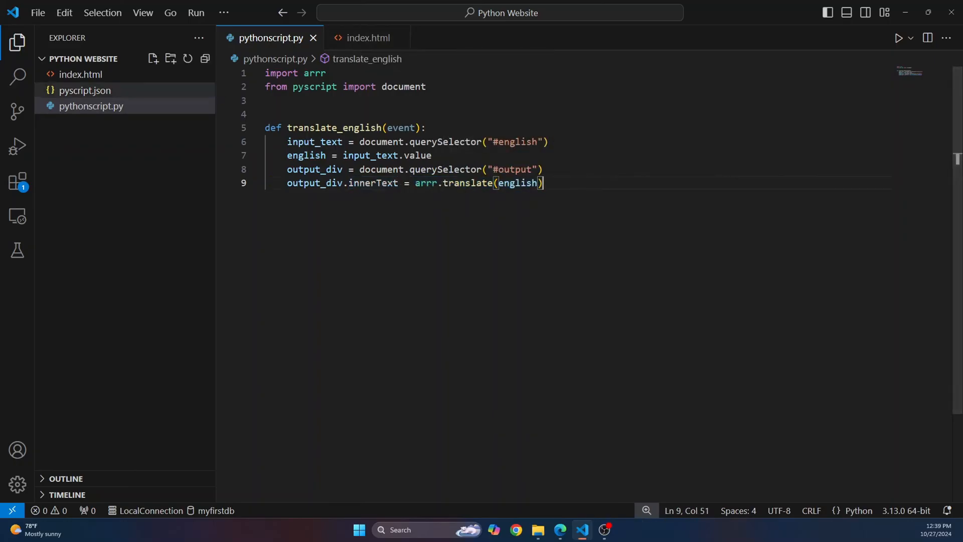
- Review pyscript.json's arrr package list and pythonscript.py, then return to index.html
left_click(84, 90)
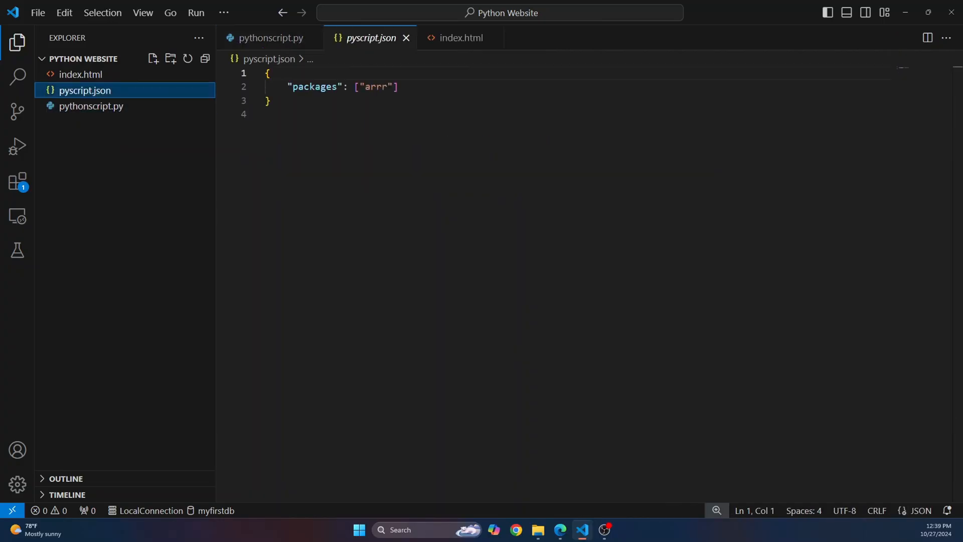
key("ctrl+a")
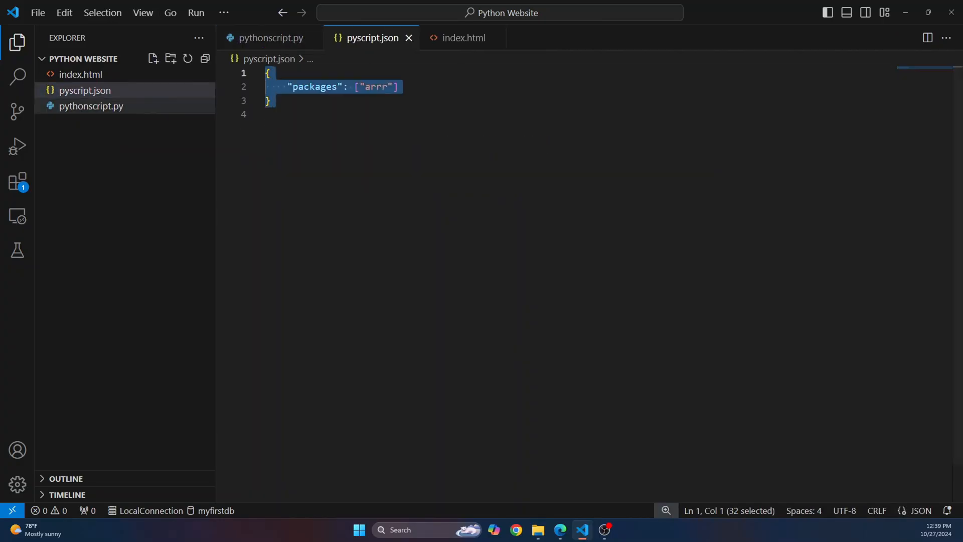
left_click(90, 106)
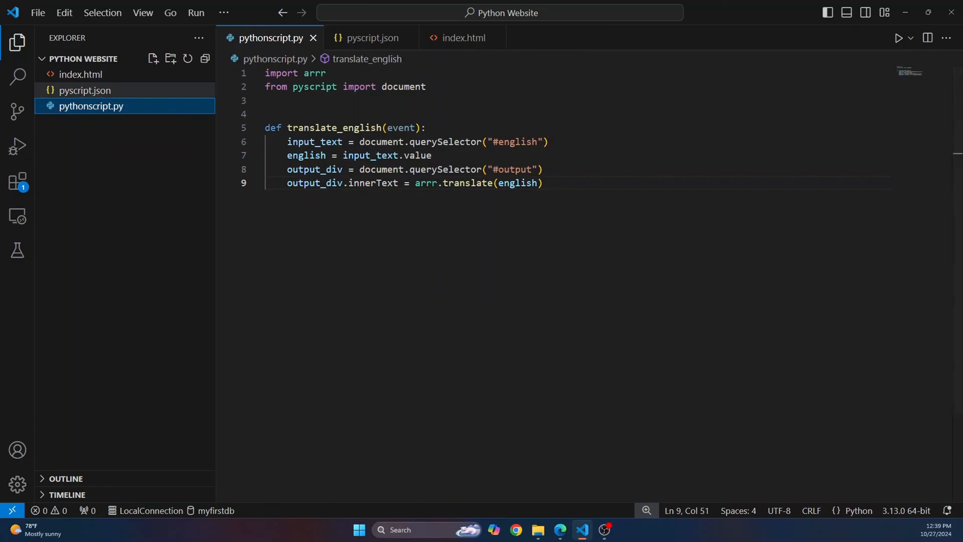
left_click(370, 38)
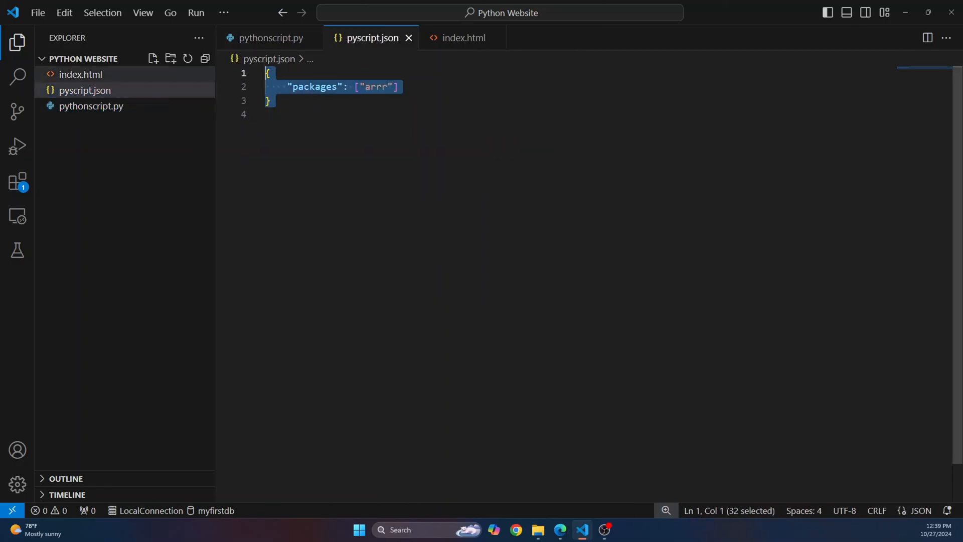
left_click(463, 38)
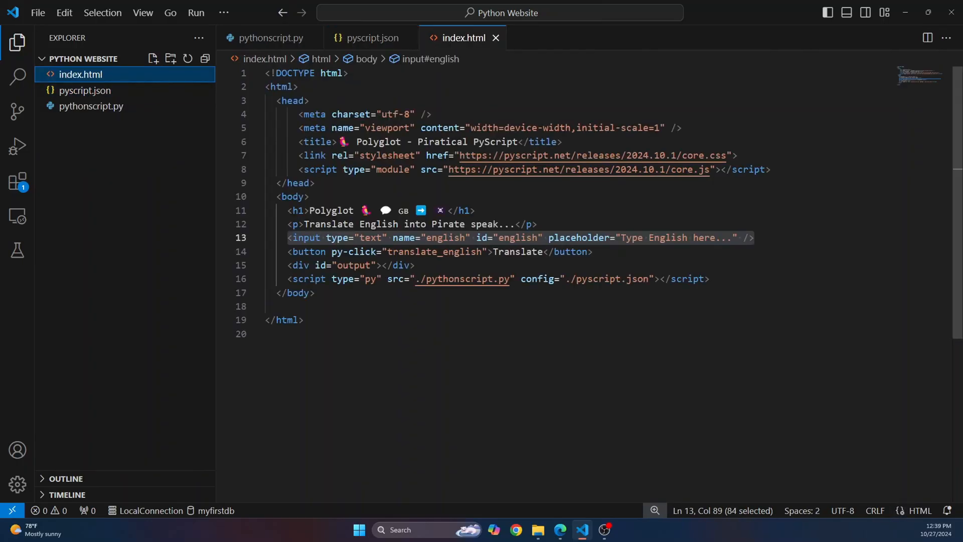
double_click(587, 278)
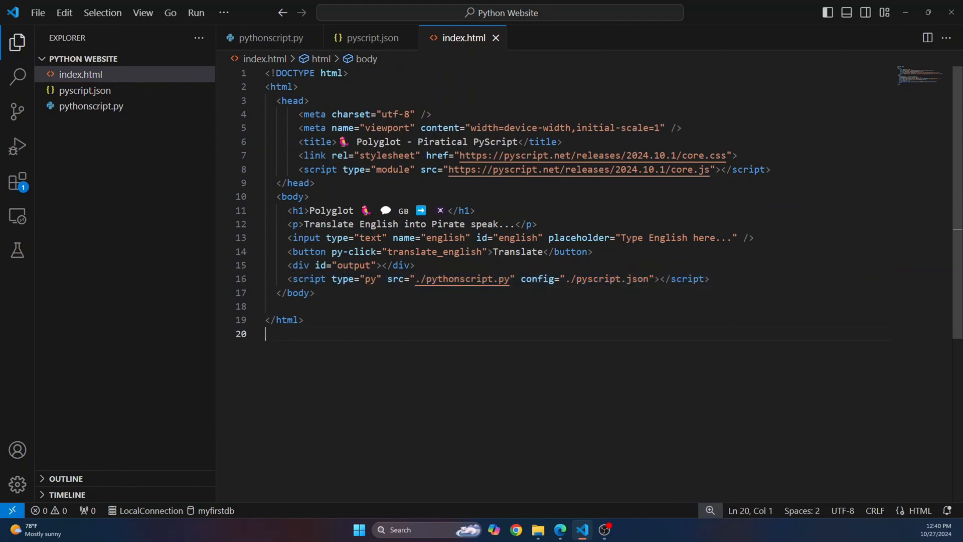
- Open a new terminal and run python -m http.server 3000
left_click(224, 12)
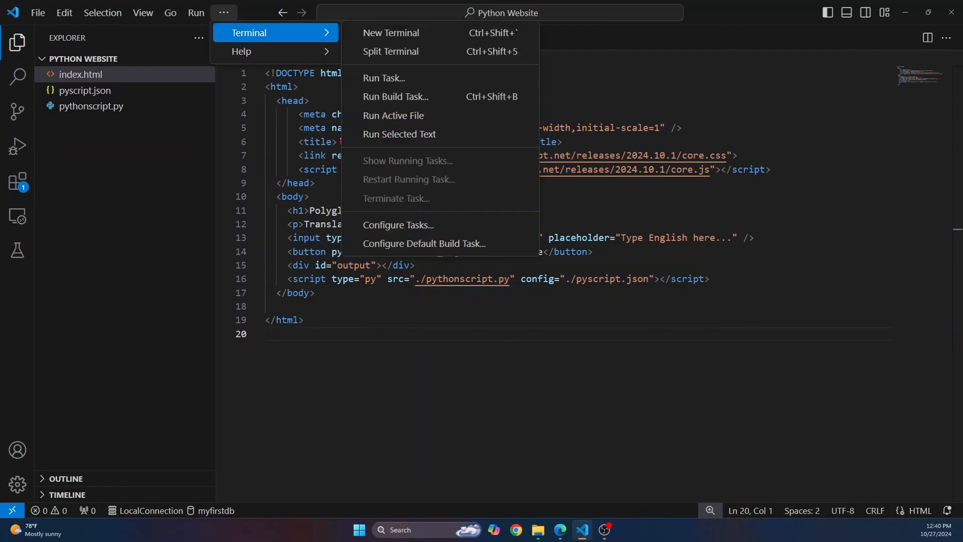
left_click(391, 33)
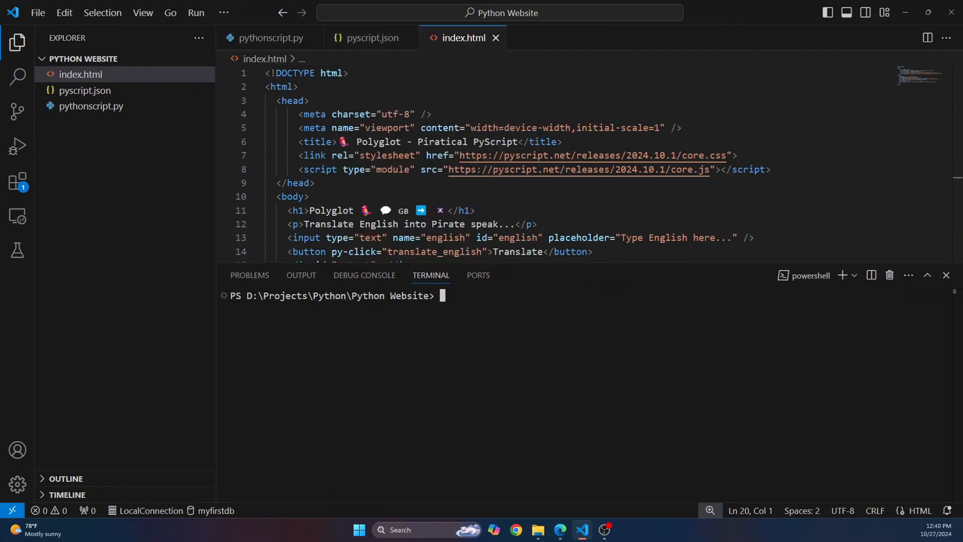
type("python -m")
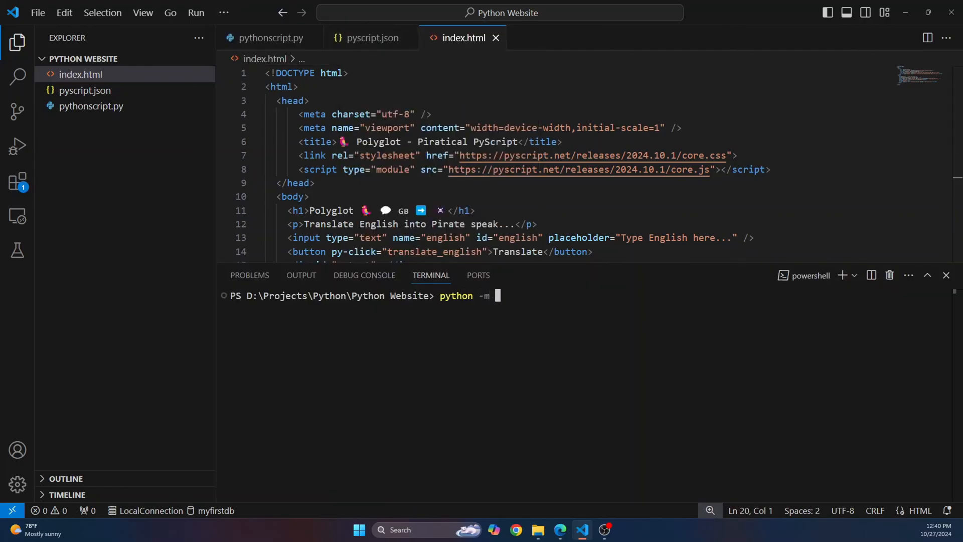
type("http.serve")
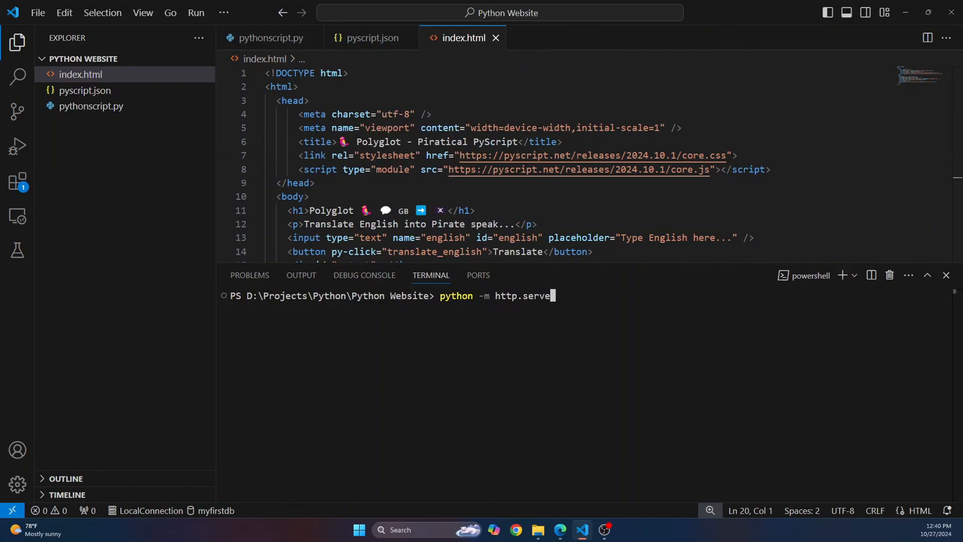
type("30")
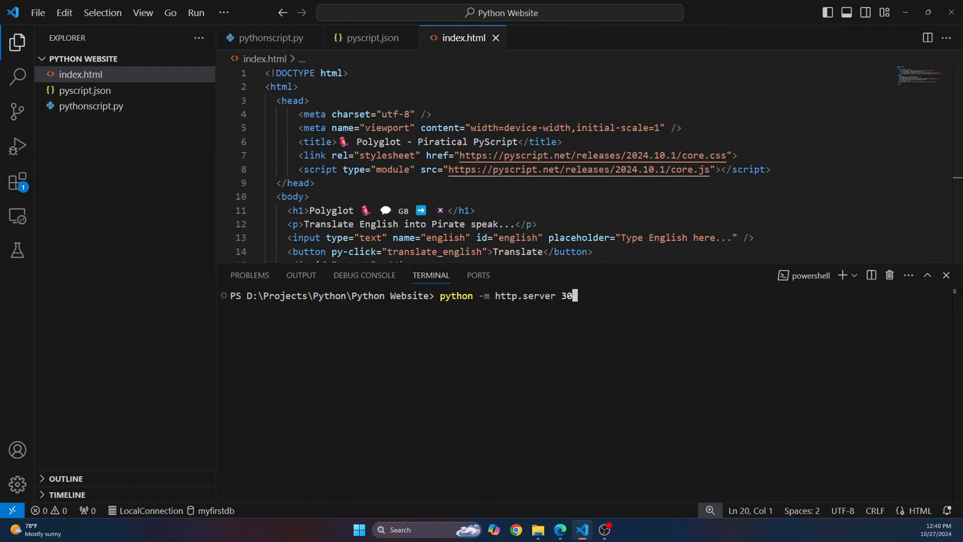
key("Enter")
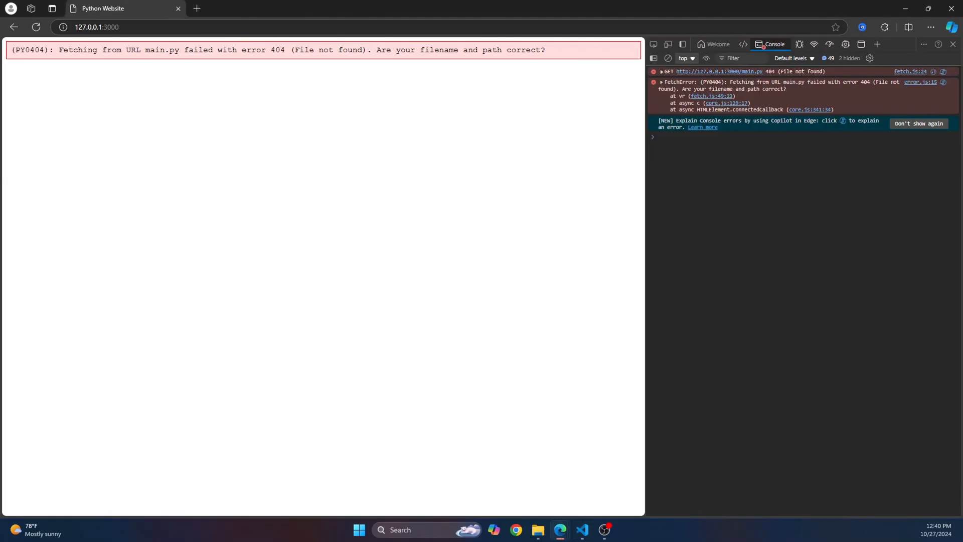
- Inspect the Console's main.py 404 error details and open the script file from the Explorer
left_click(96, 27)
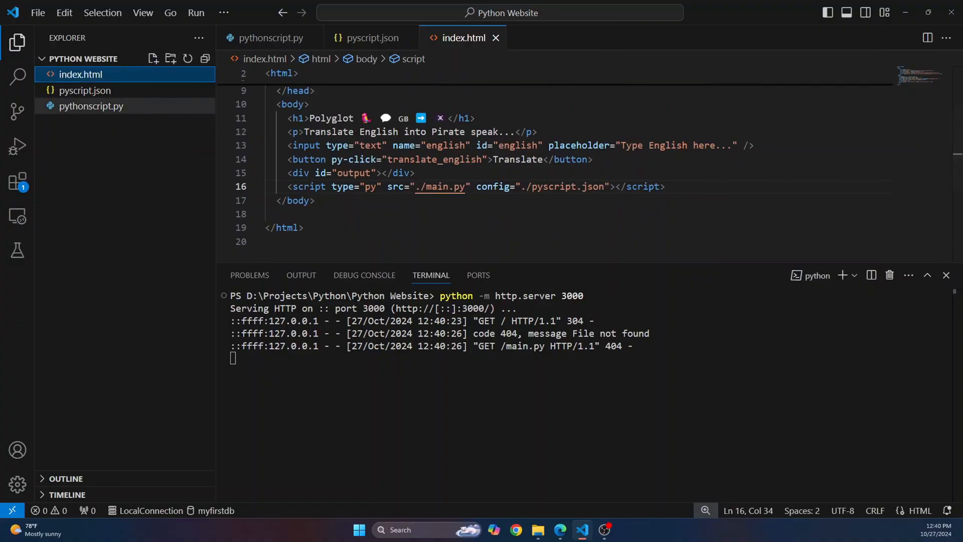
double_click(90, 106)
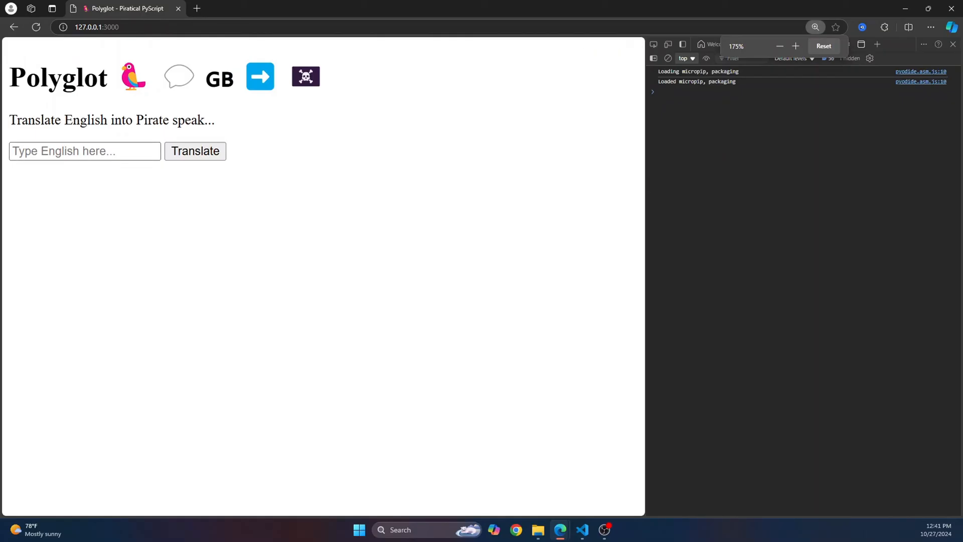
- Translate 'This is complete' to pirate speak, then check pyscript.json and return to the PyScript docs
type("T")
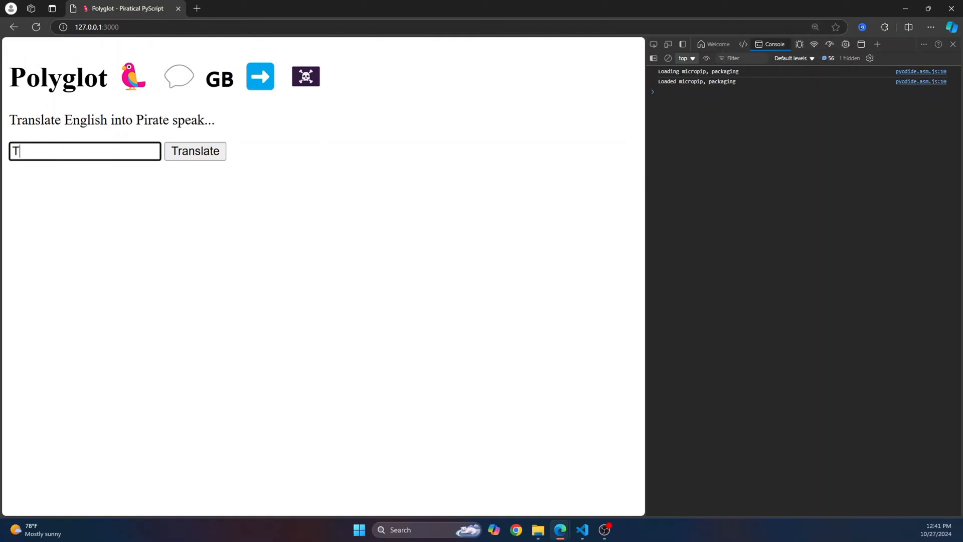
type("his is complete")
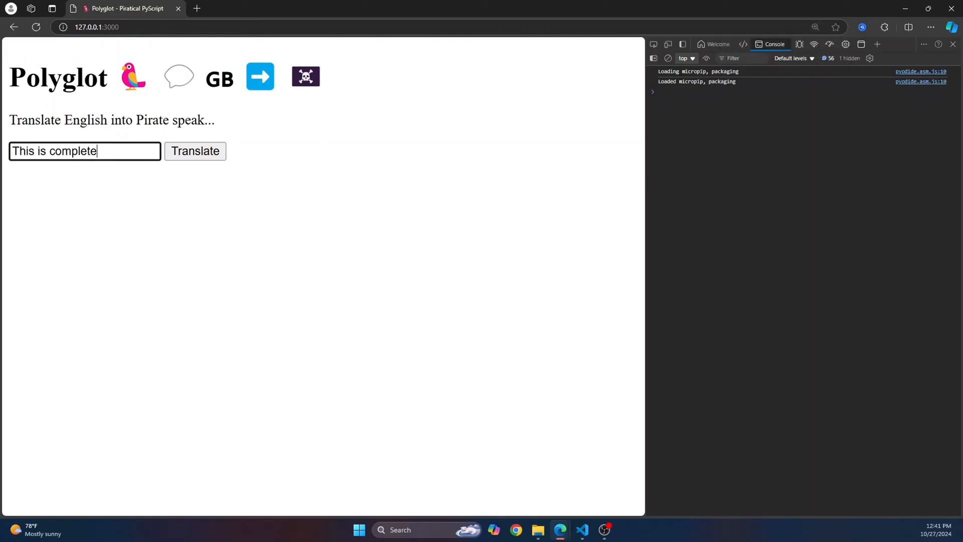
left_click(195, 151)
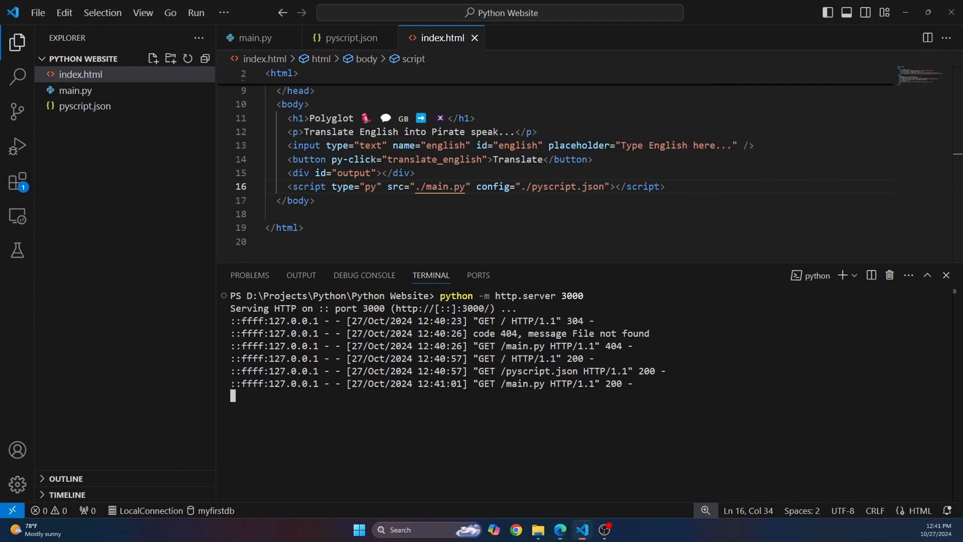
left_click(350, 38)
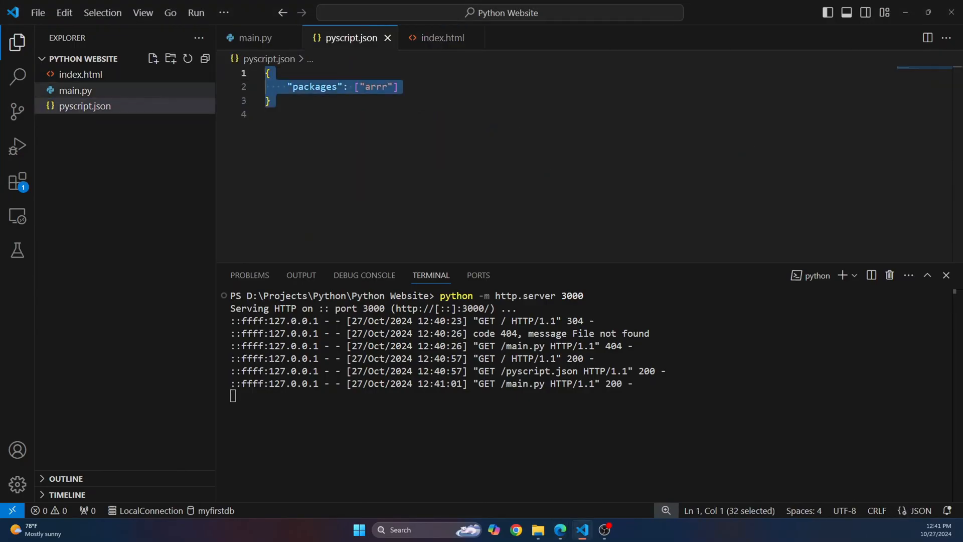
left_click(254, 37)
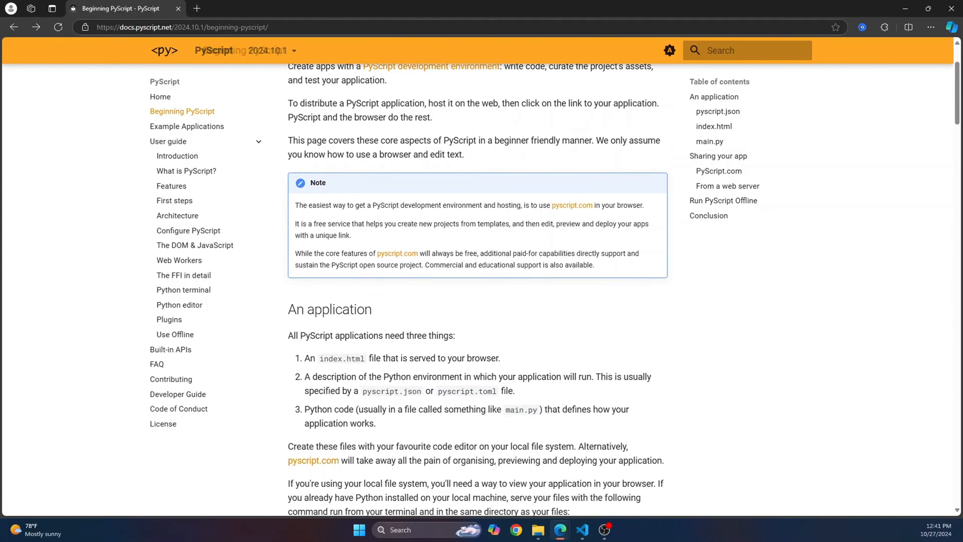
- Read through Beginning PyScript, then go via First steps to The DOM & JavaScript guide's FFI section
scroll("down", 3)
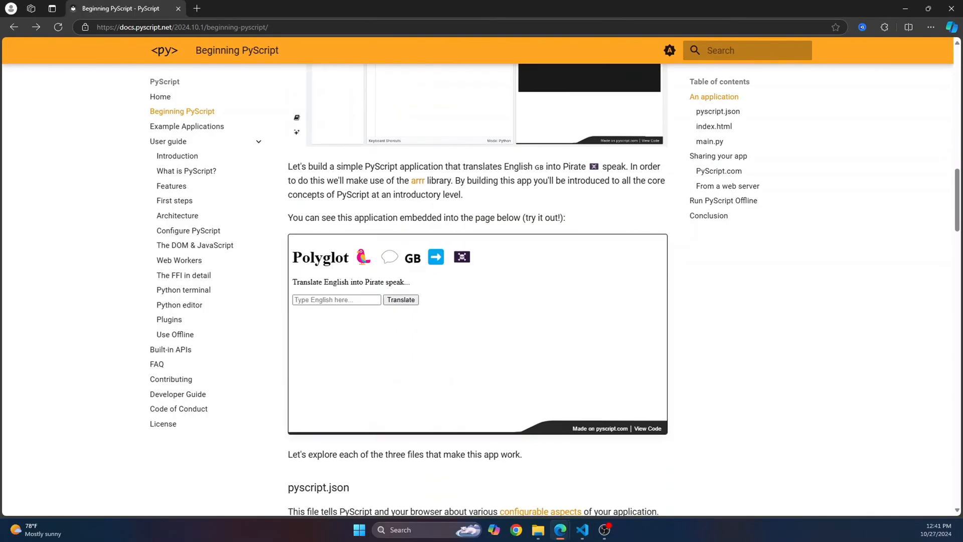
scroll("down", 3)
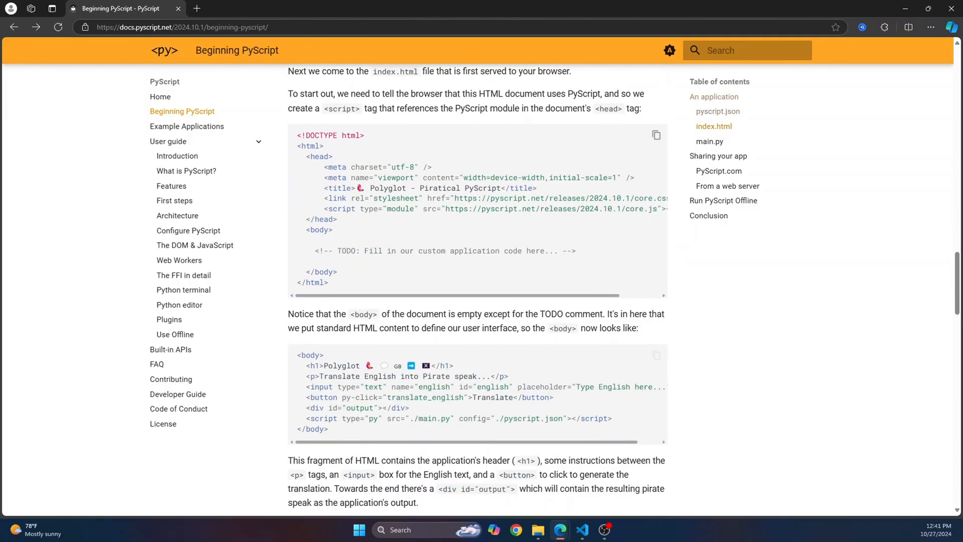
scroll("down", 3)
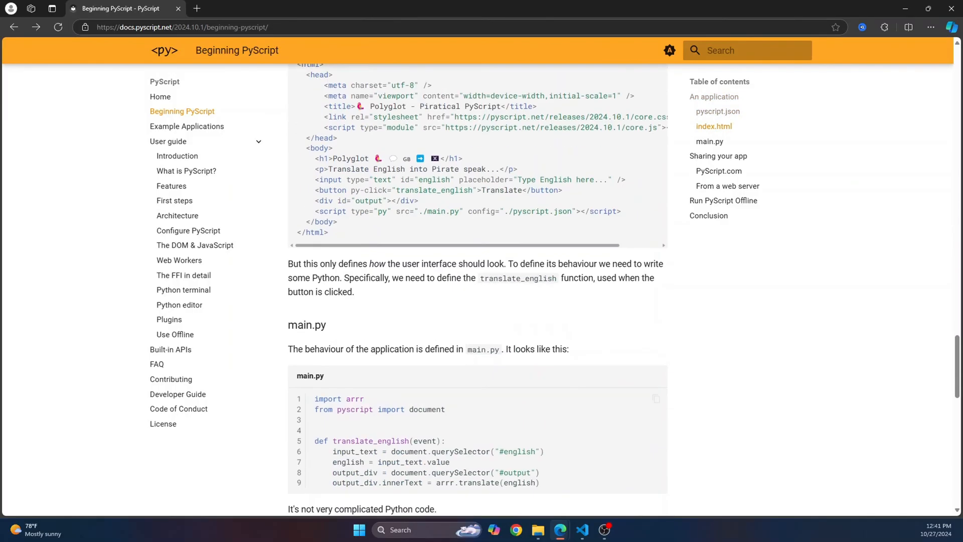
scroll("down", 3)
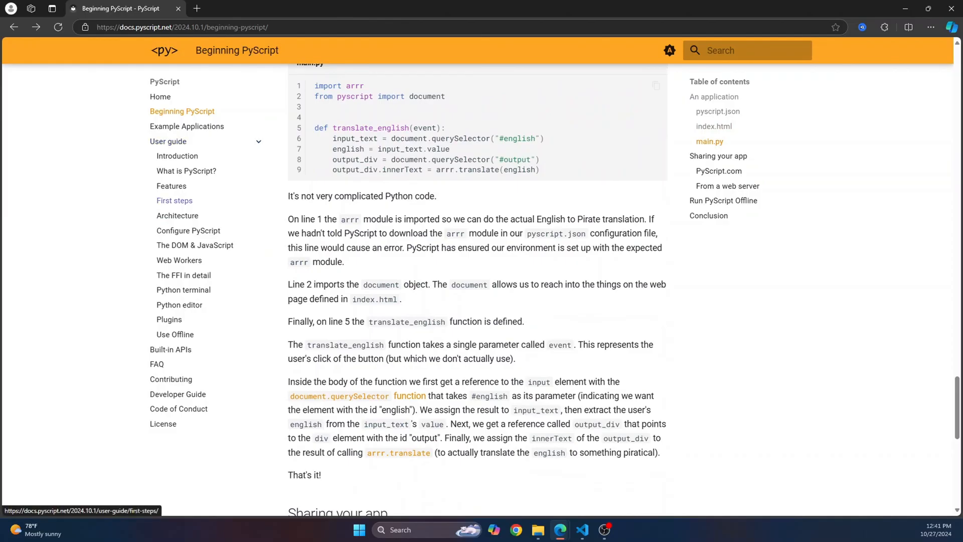
left_click(175, 201)
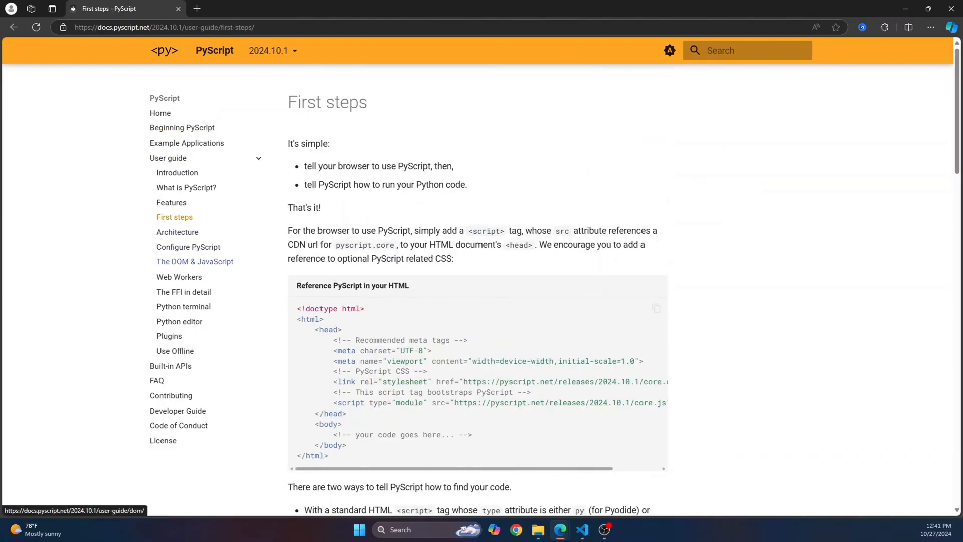
left_click(194, 262)
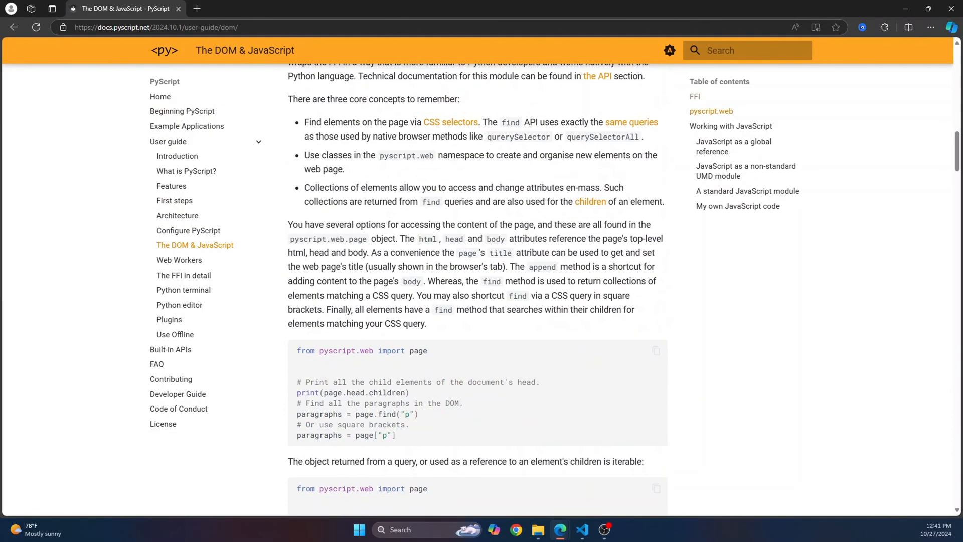
scroll("down", 3)
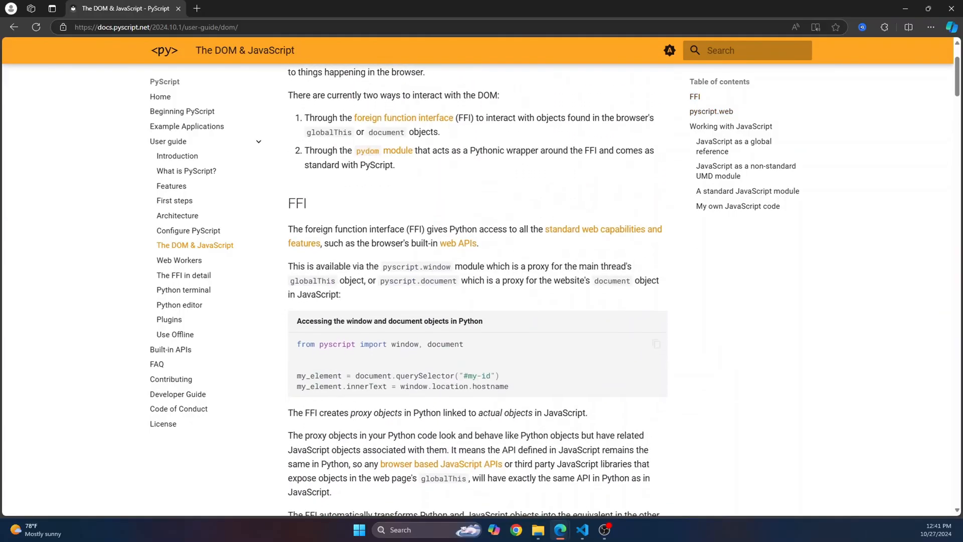